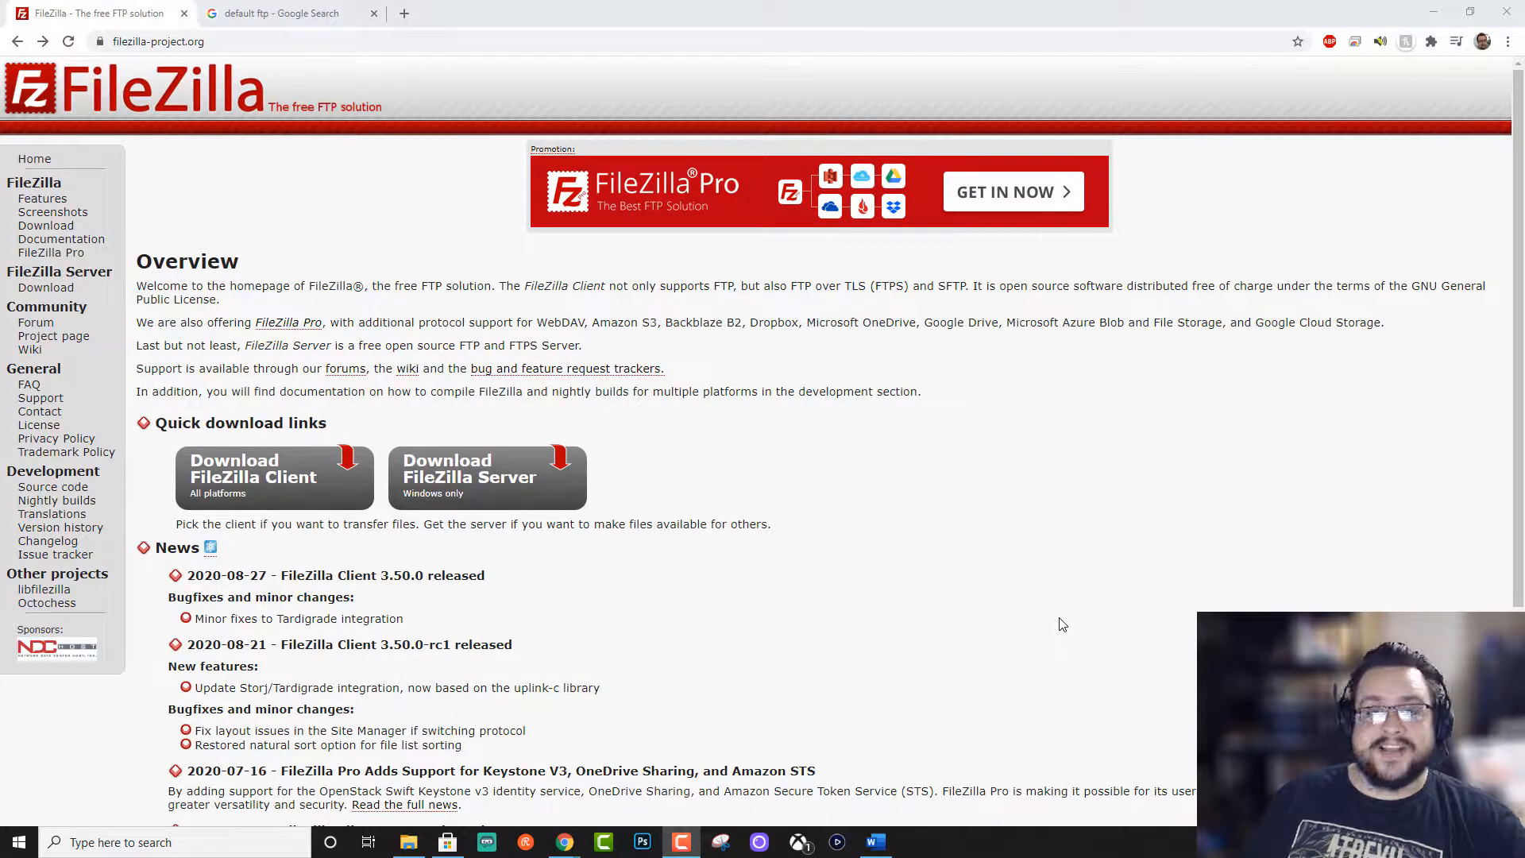
mouse_move(951, 614)
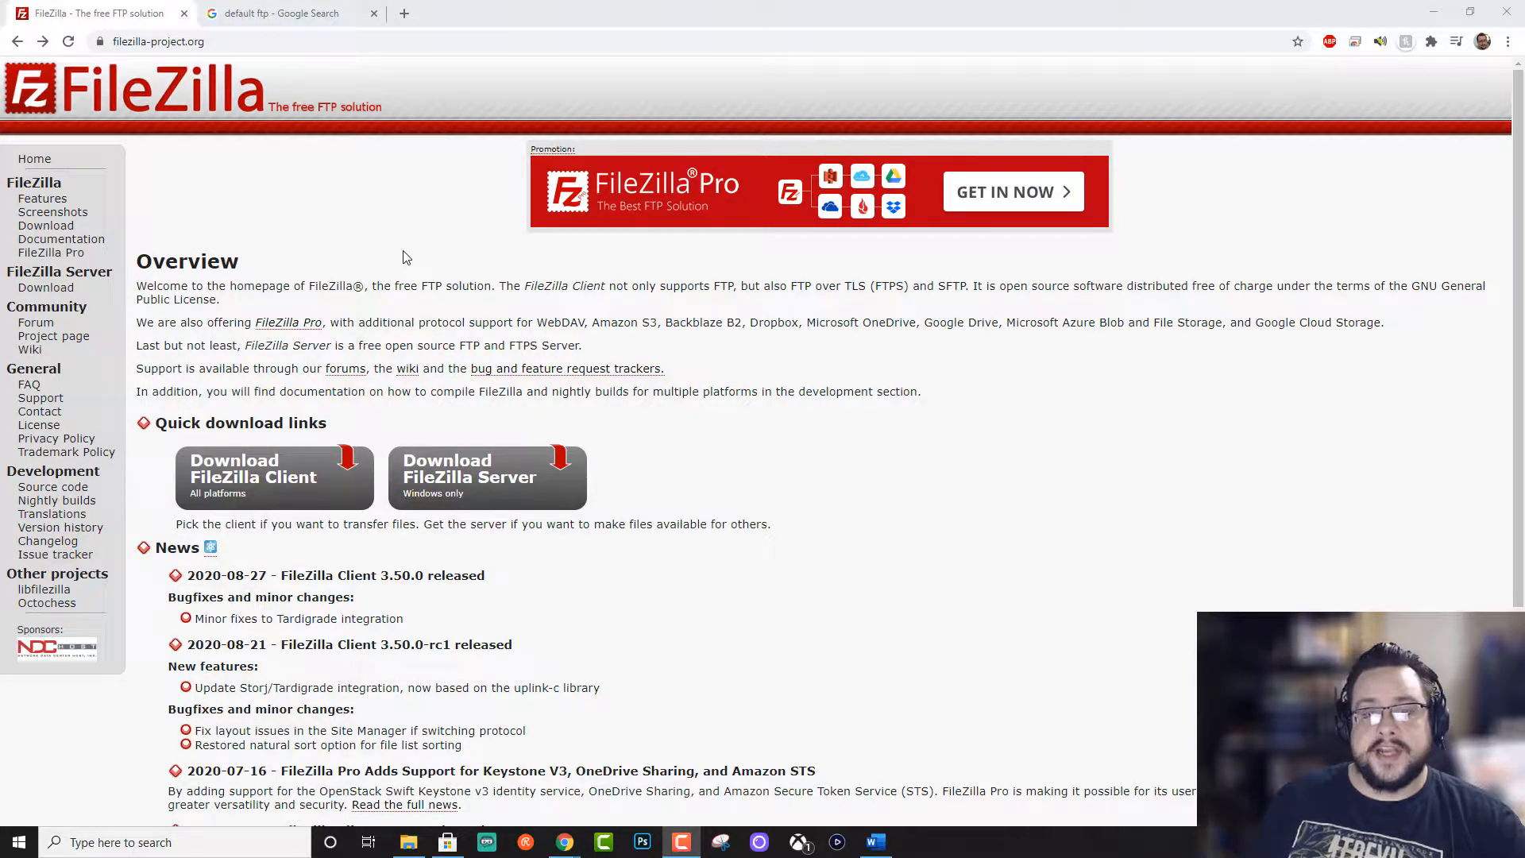
mouse_move(454, 283)
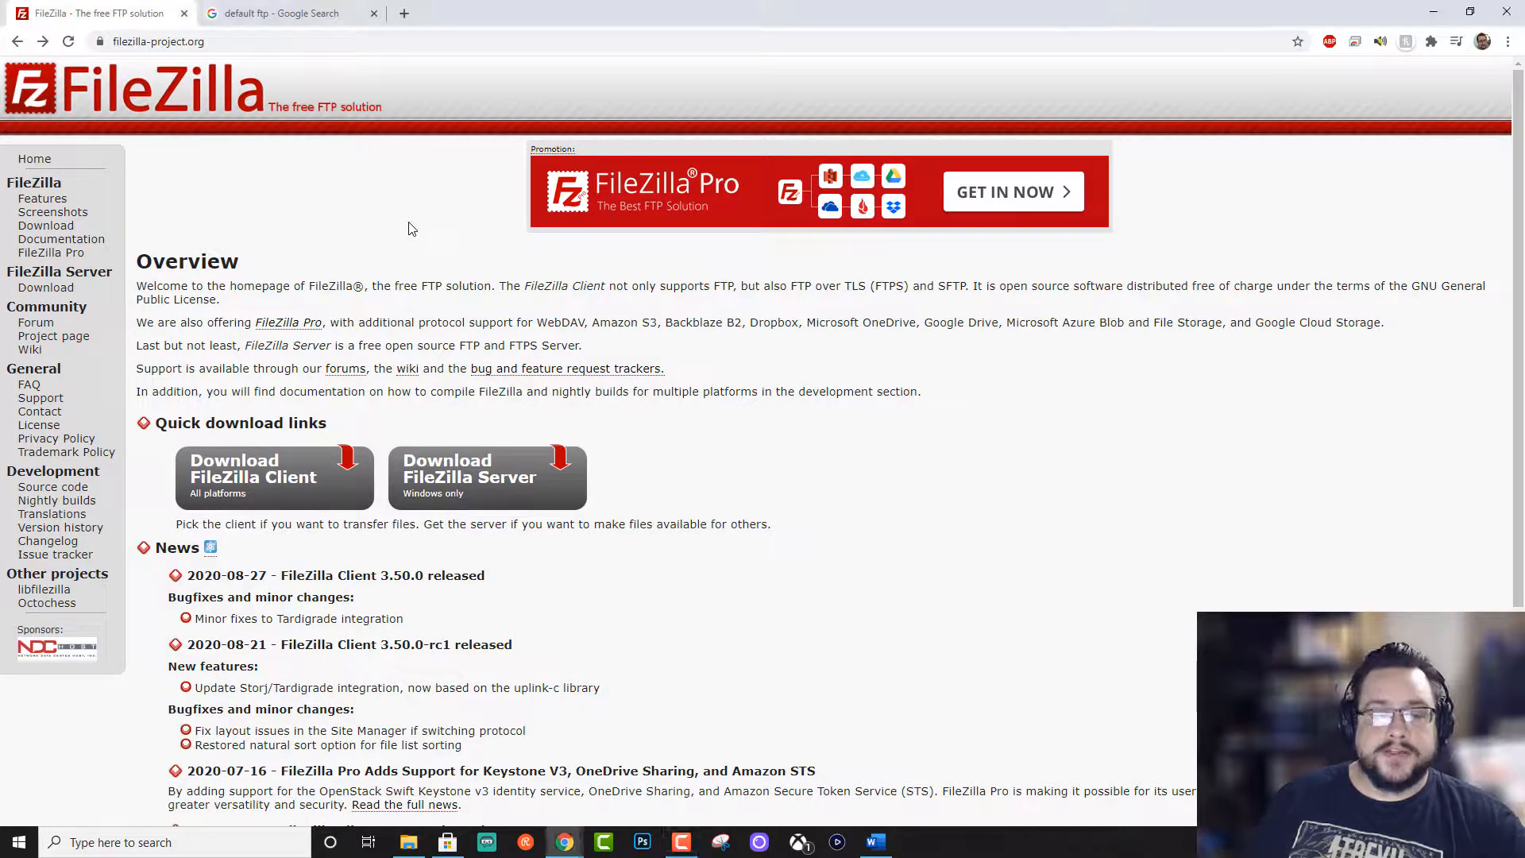
mouse_move(312, 262)
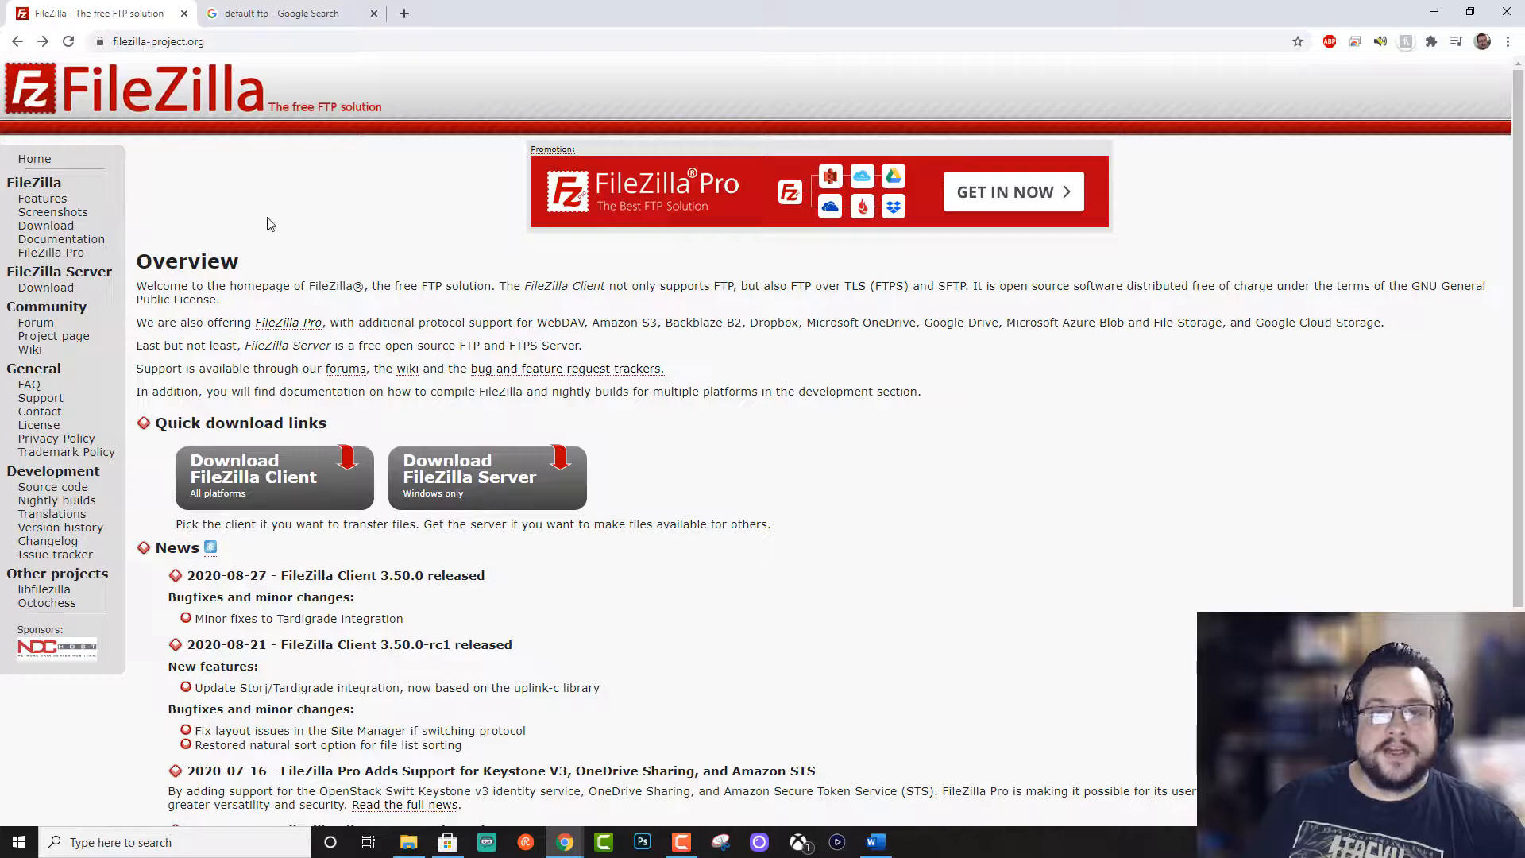
mouse_move(466, 458)
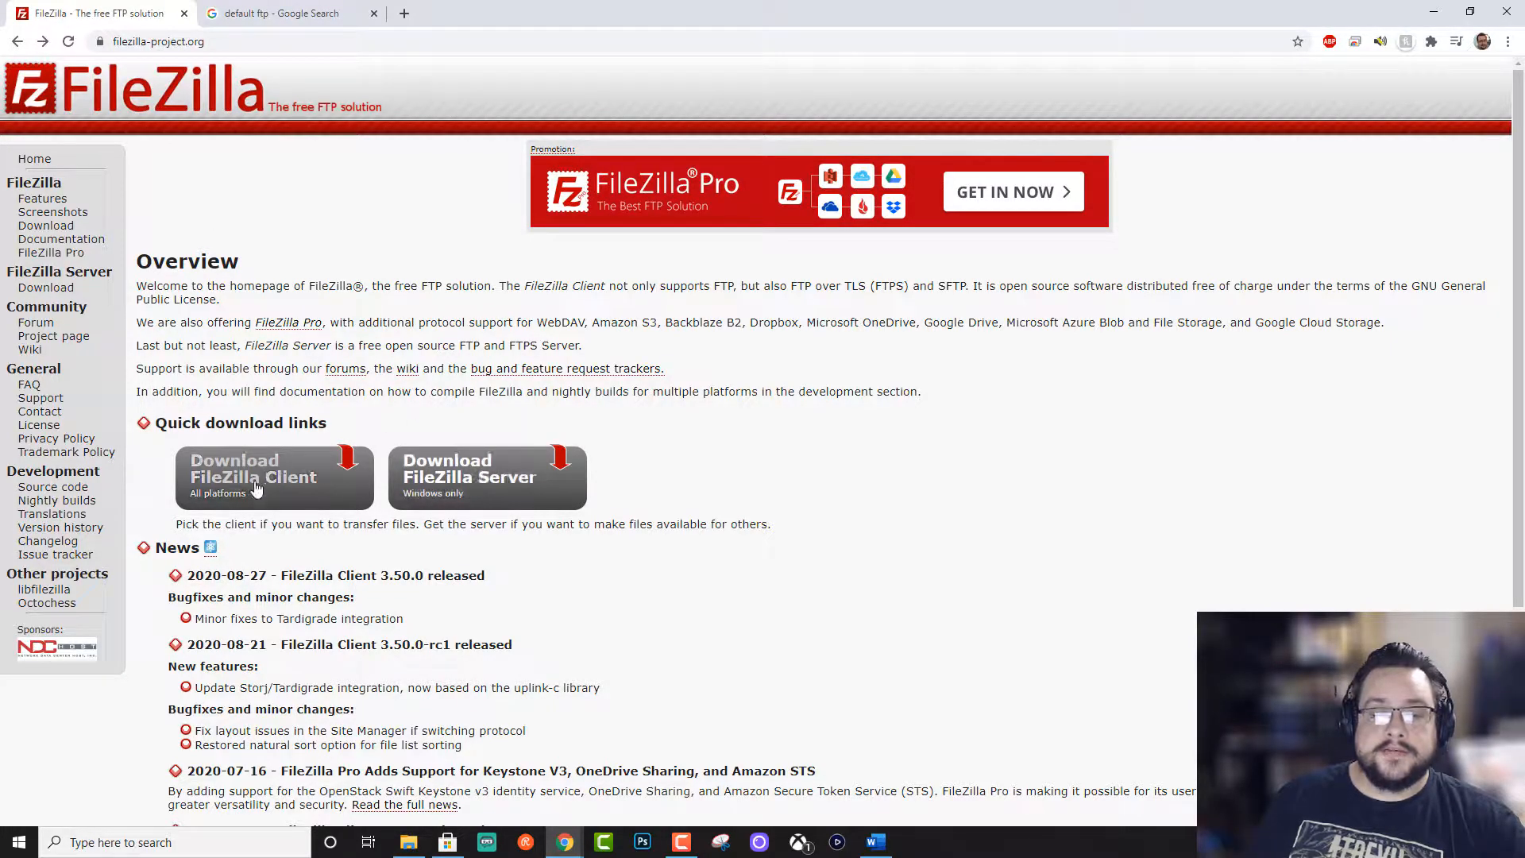
mouse_move(269, 467)
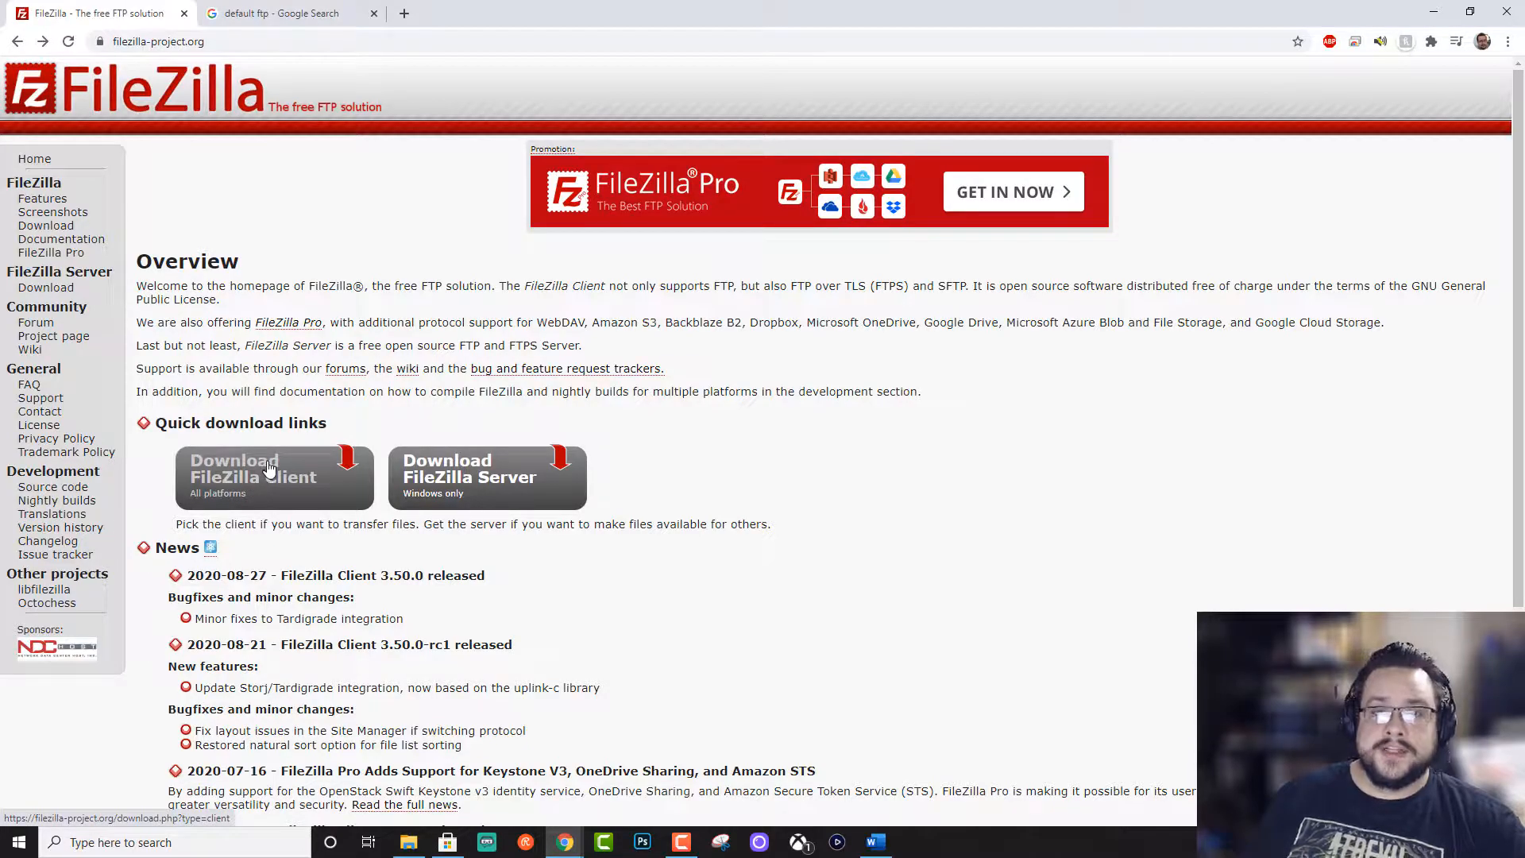
mouse_move(452, 478)
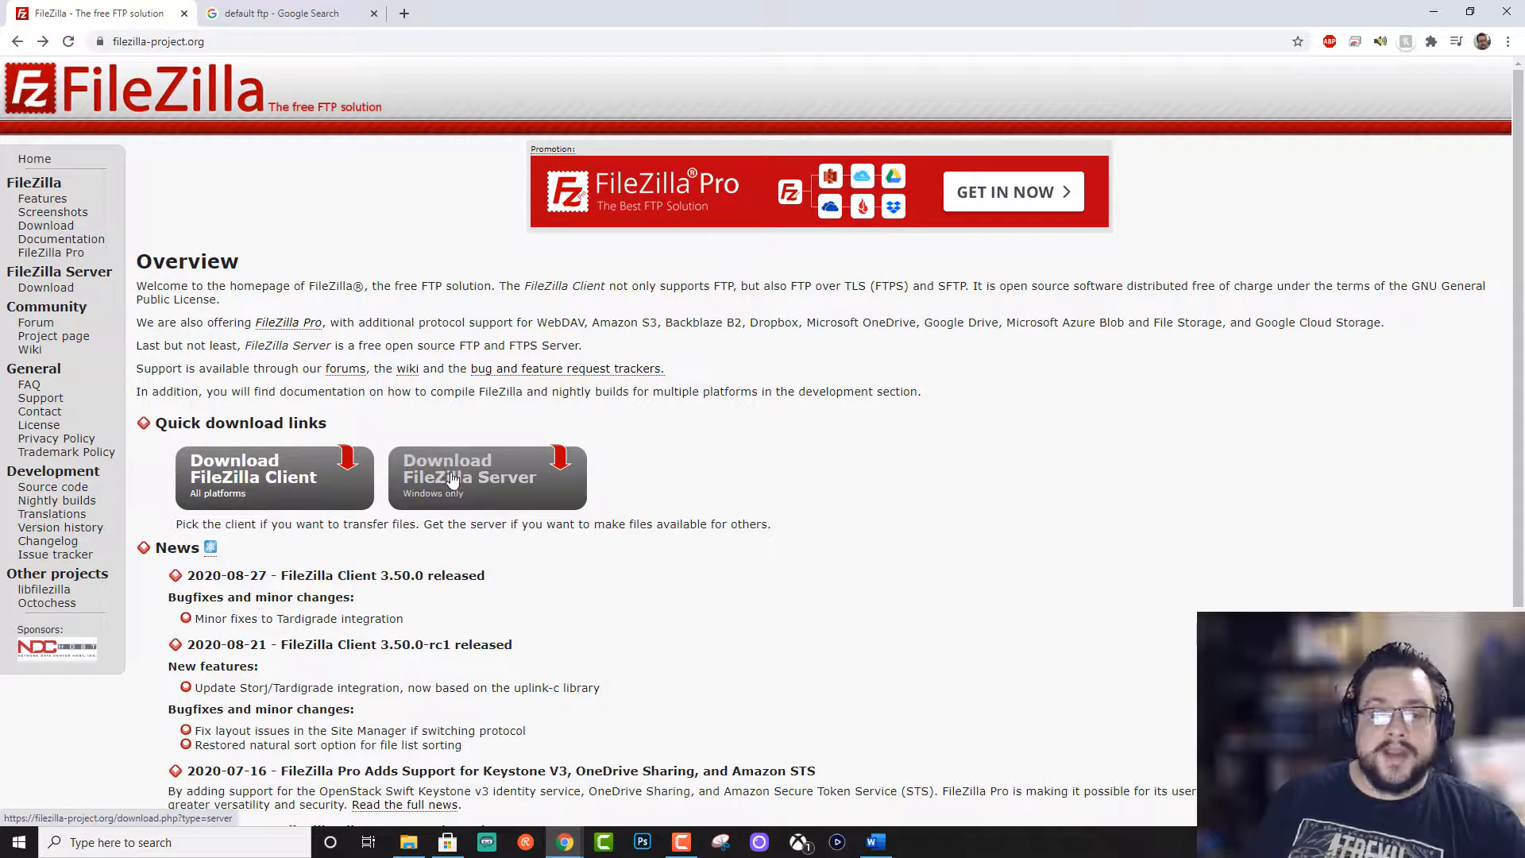
Download the FileZilla Server for Windows installer (2.1 MB) from the FileZilla download page.
click(452, 477)
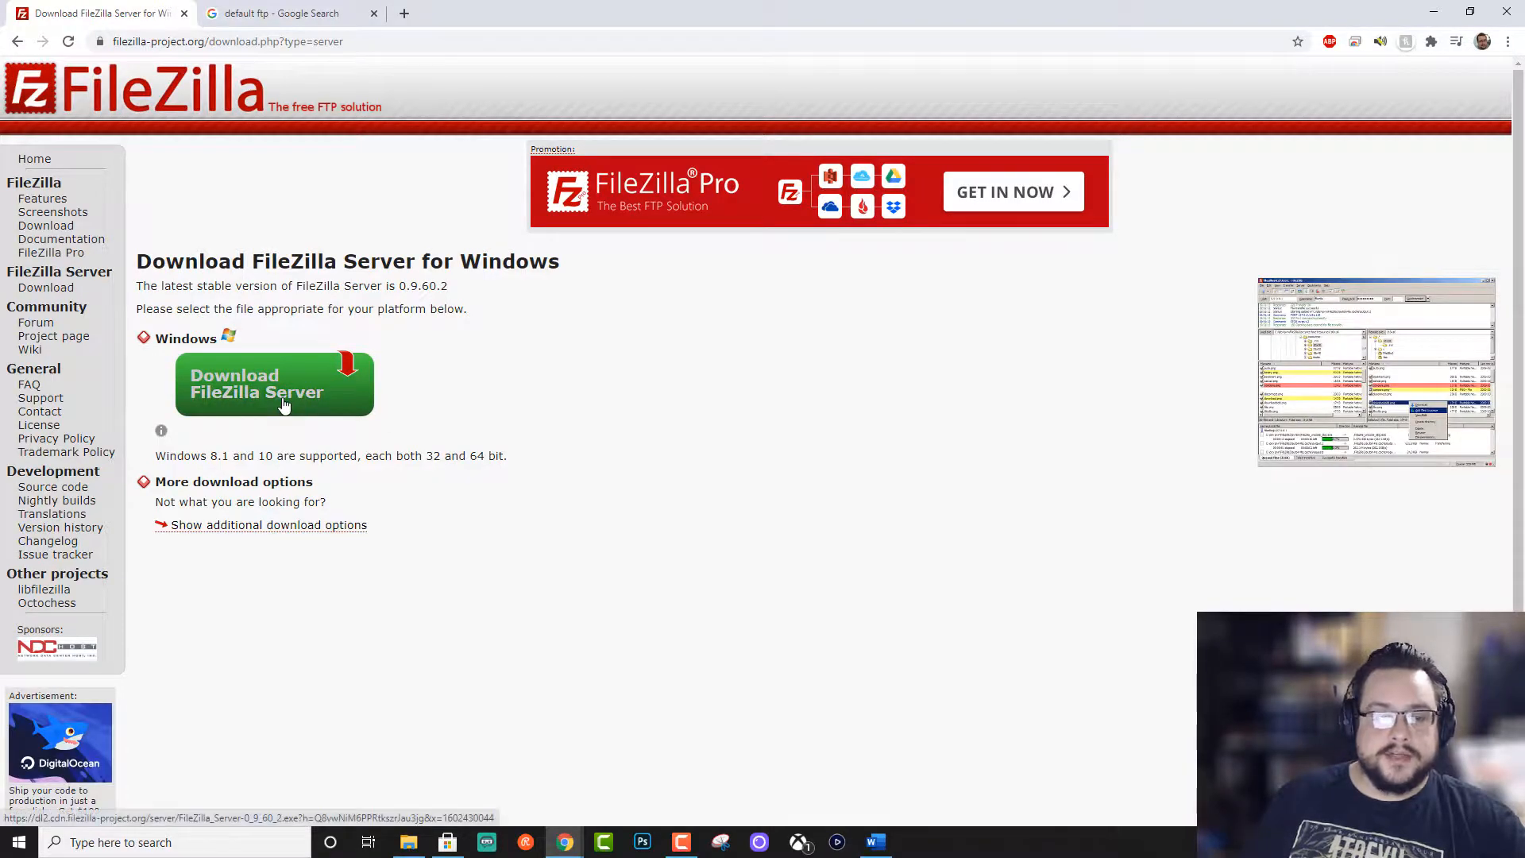
click(274, 383)
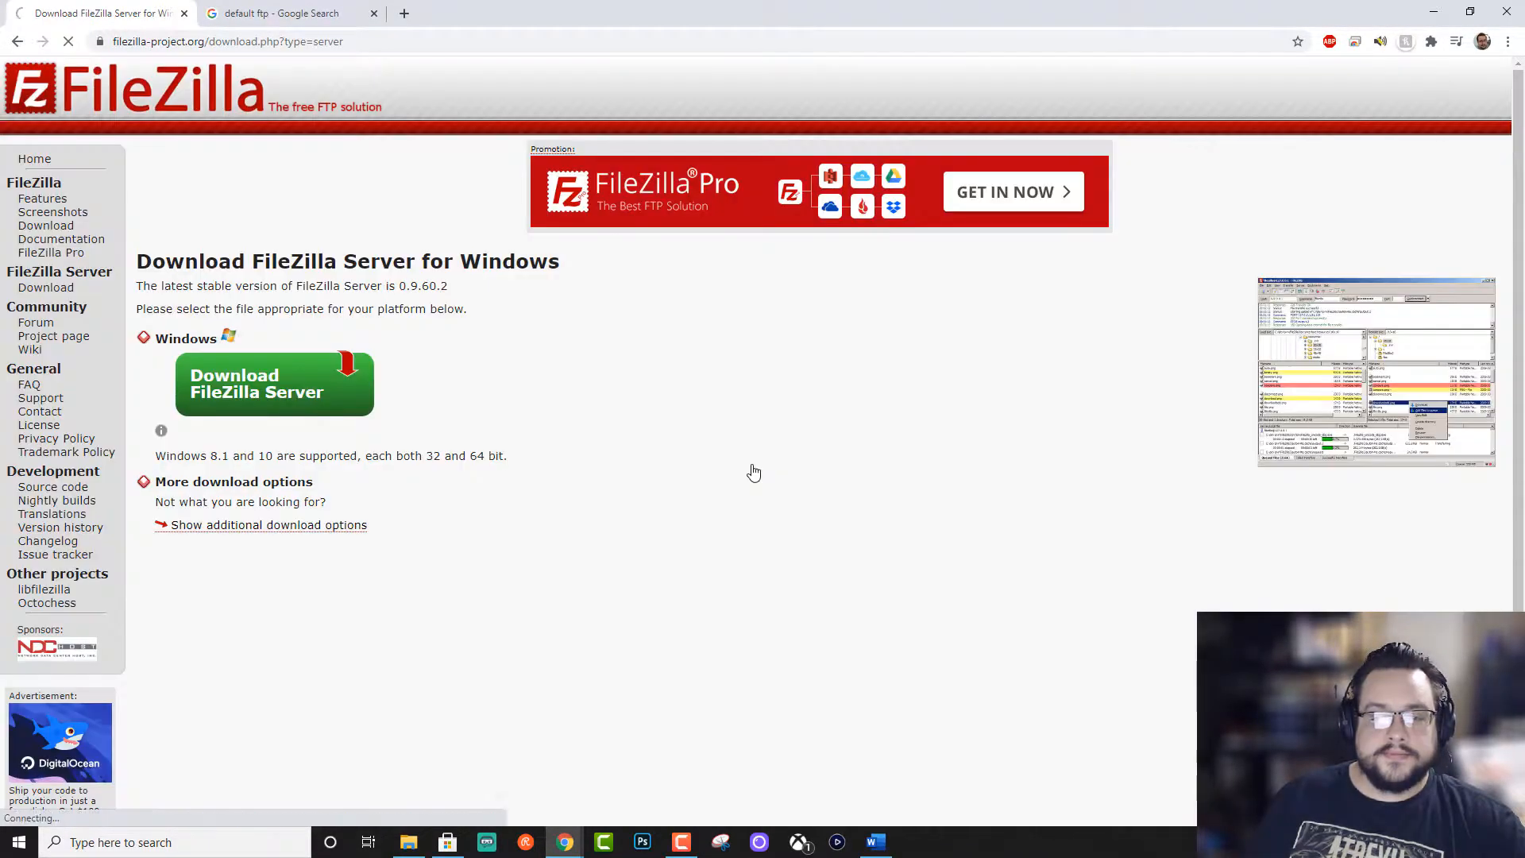
click(274, 384)
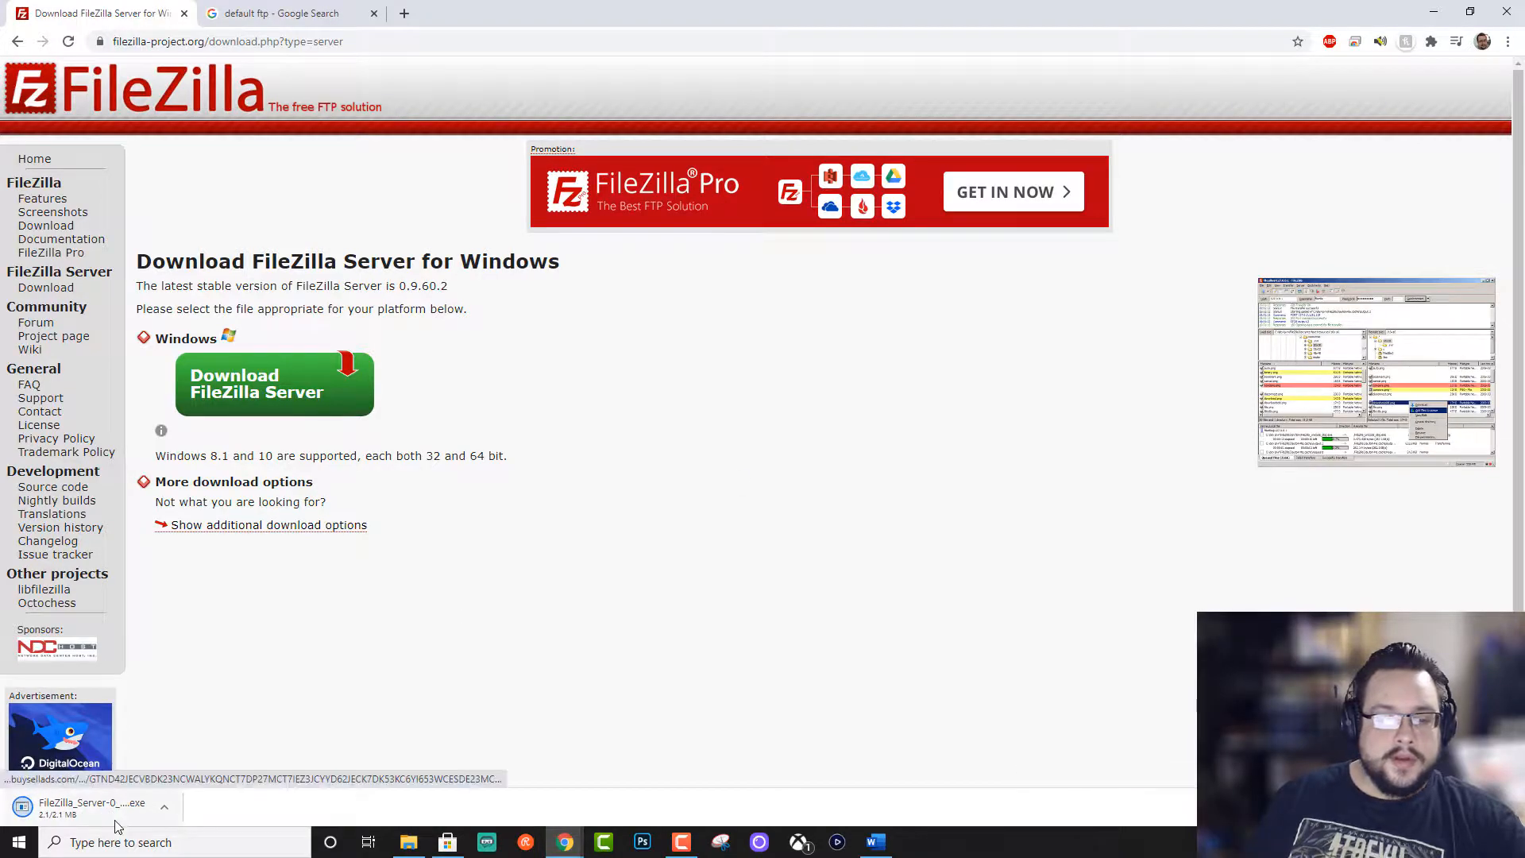
Launch the downloaded installer, accept the licence and keep the Standard components.
click(91, 807)
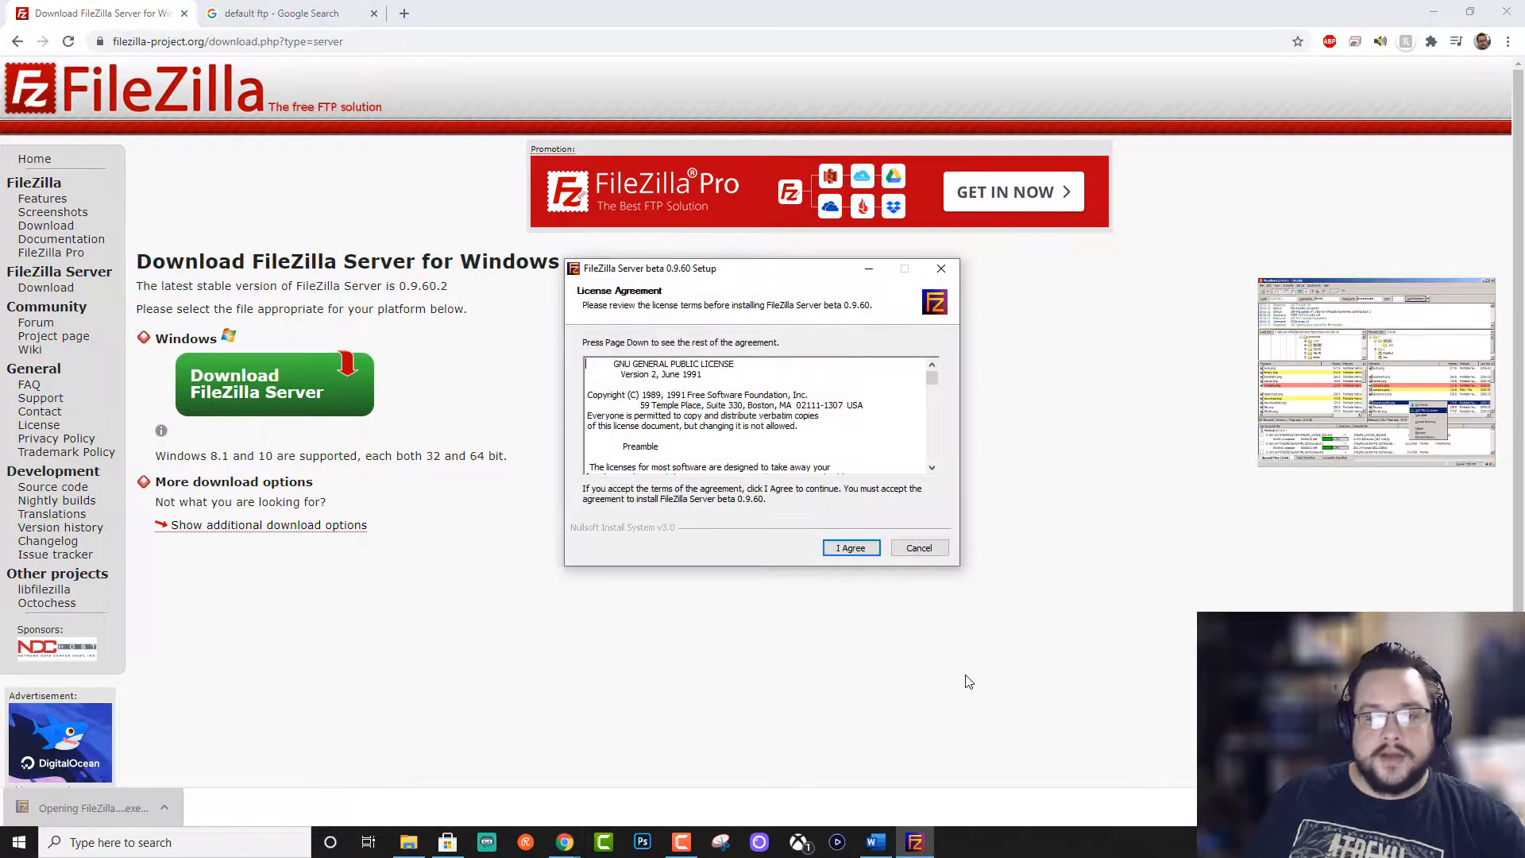
click(850, 547)
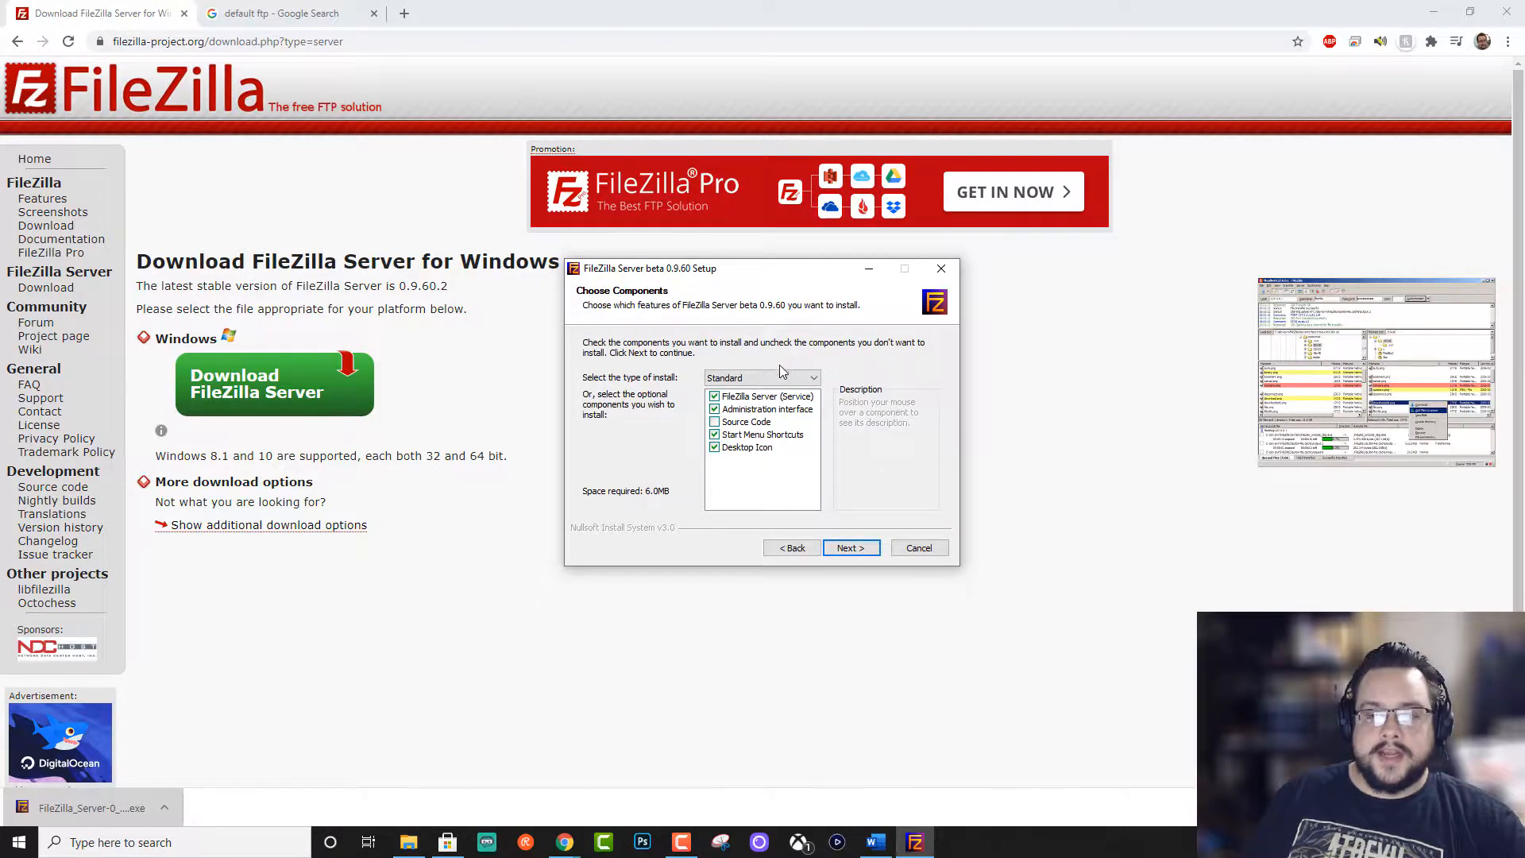
mouse_move(765, 397)
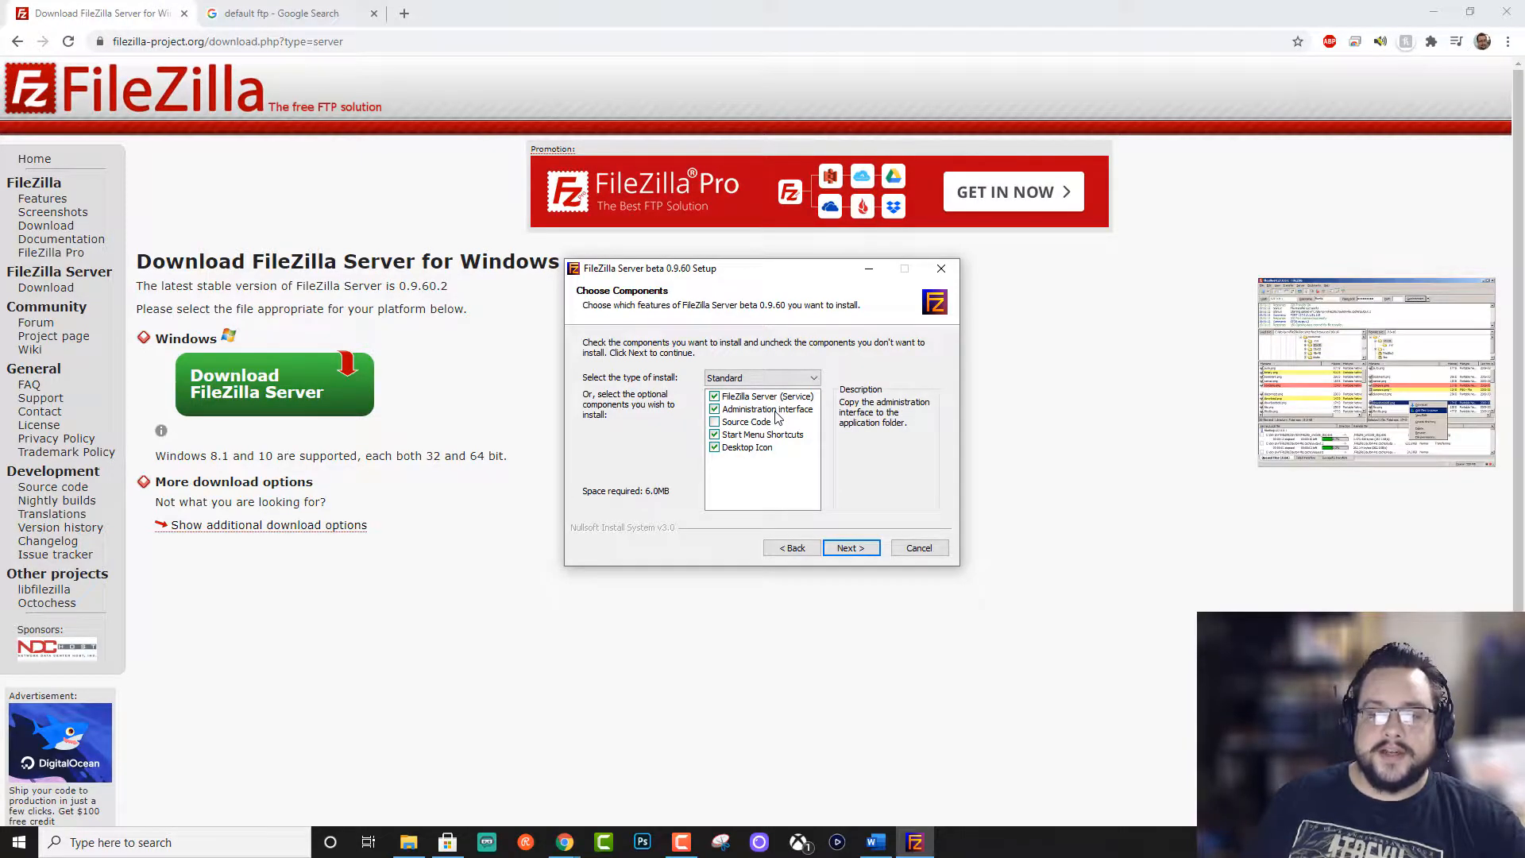
mouse_move(737, 440)
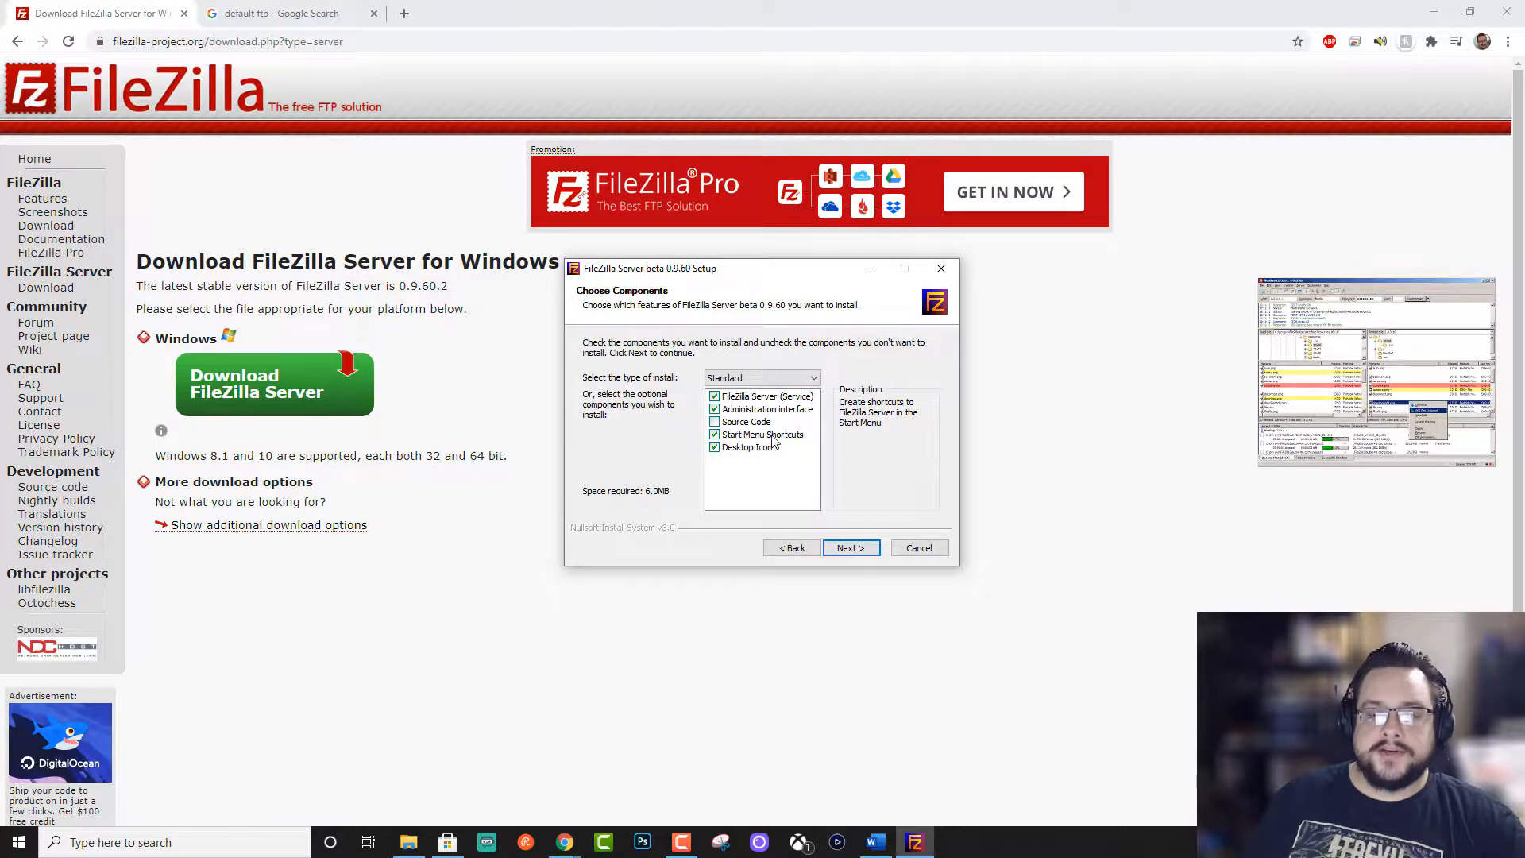
mouse_move(786, 513)
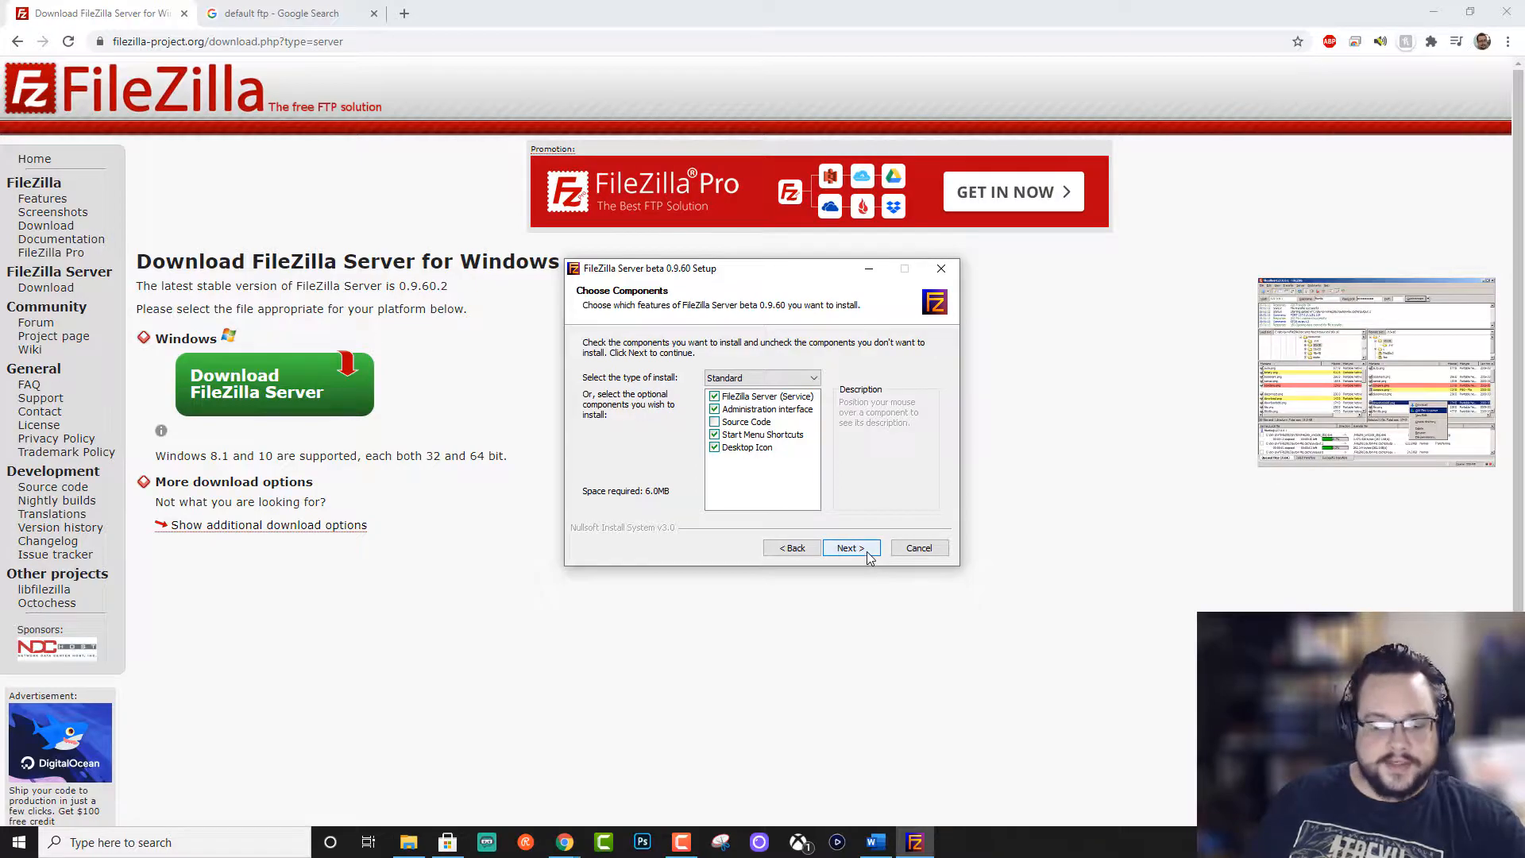
click(850, 547)
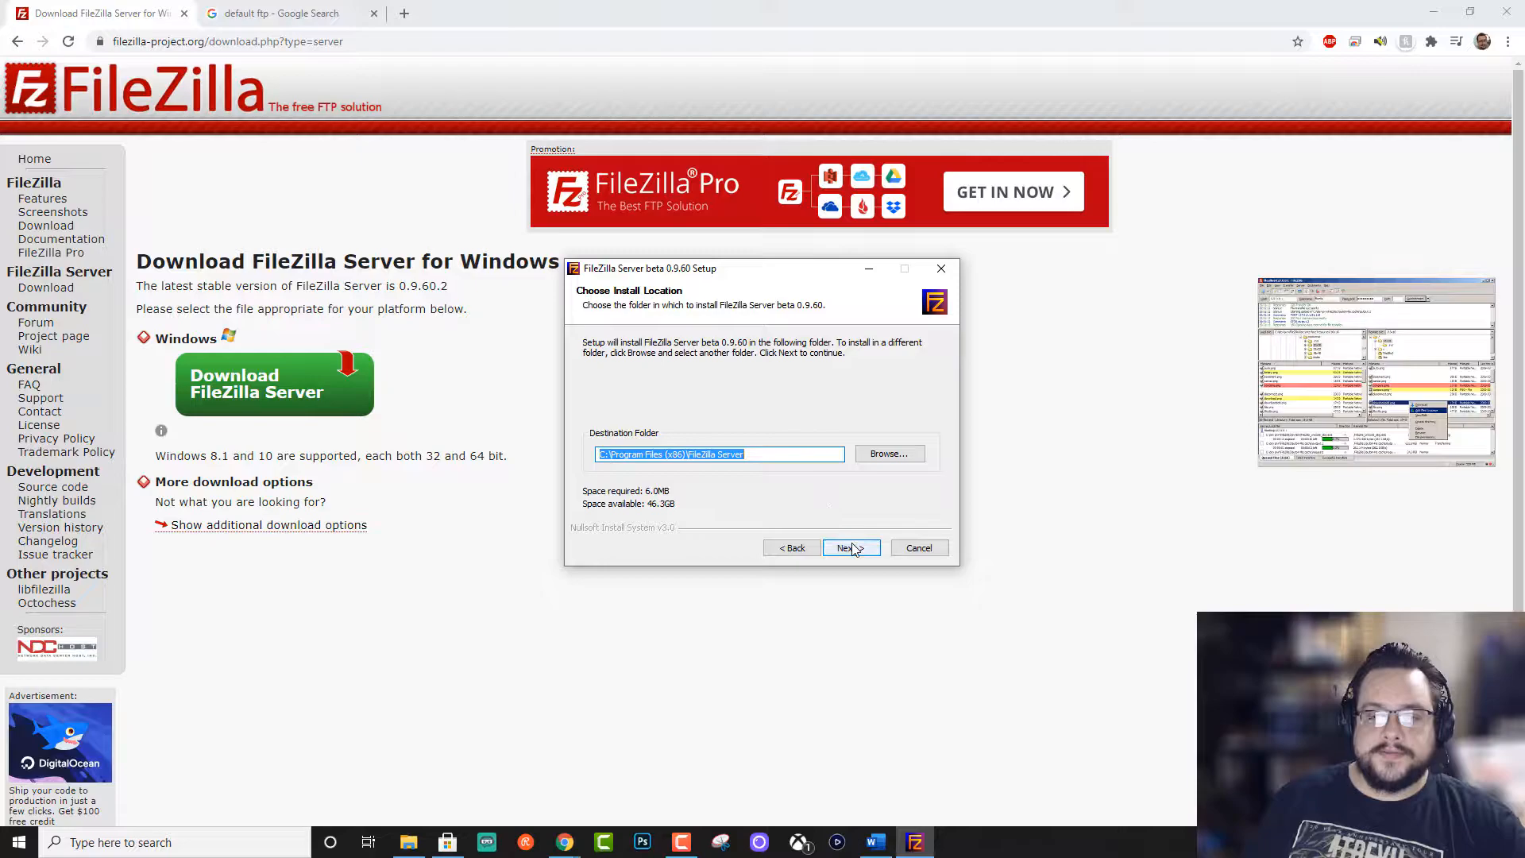
Install into the default folder as a Windows service on admin port 14147.
click(850, 548)
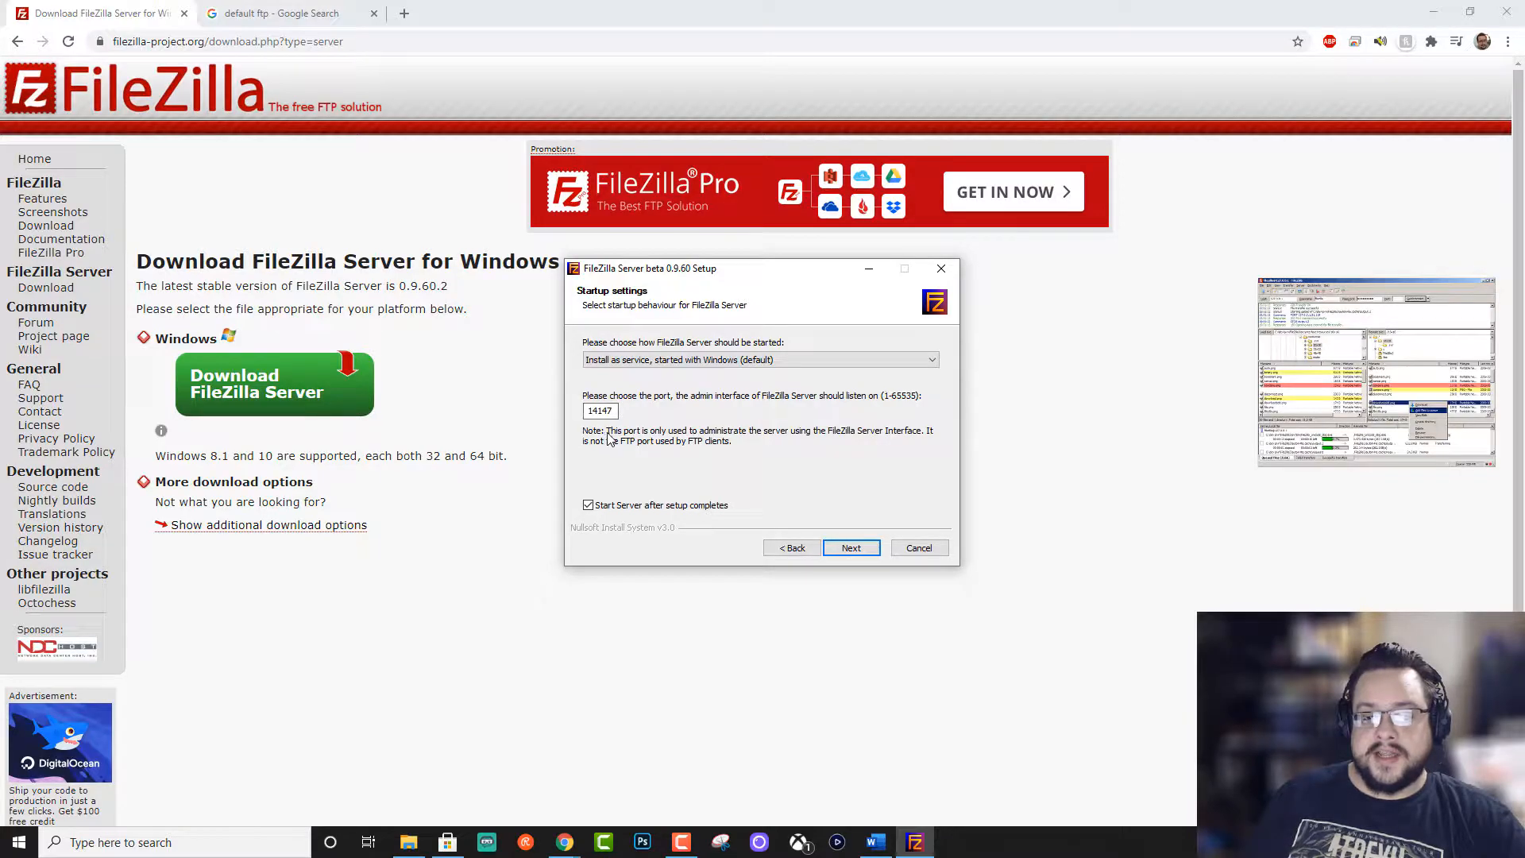
mouse_move(720, 410)
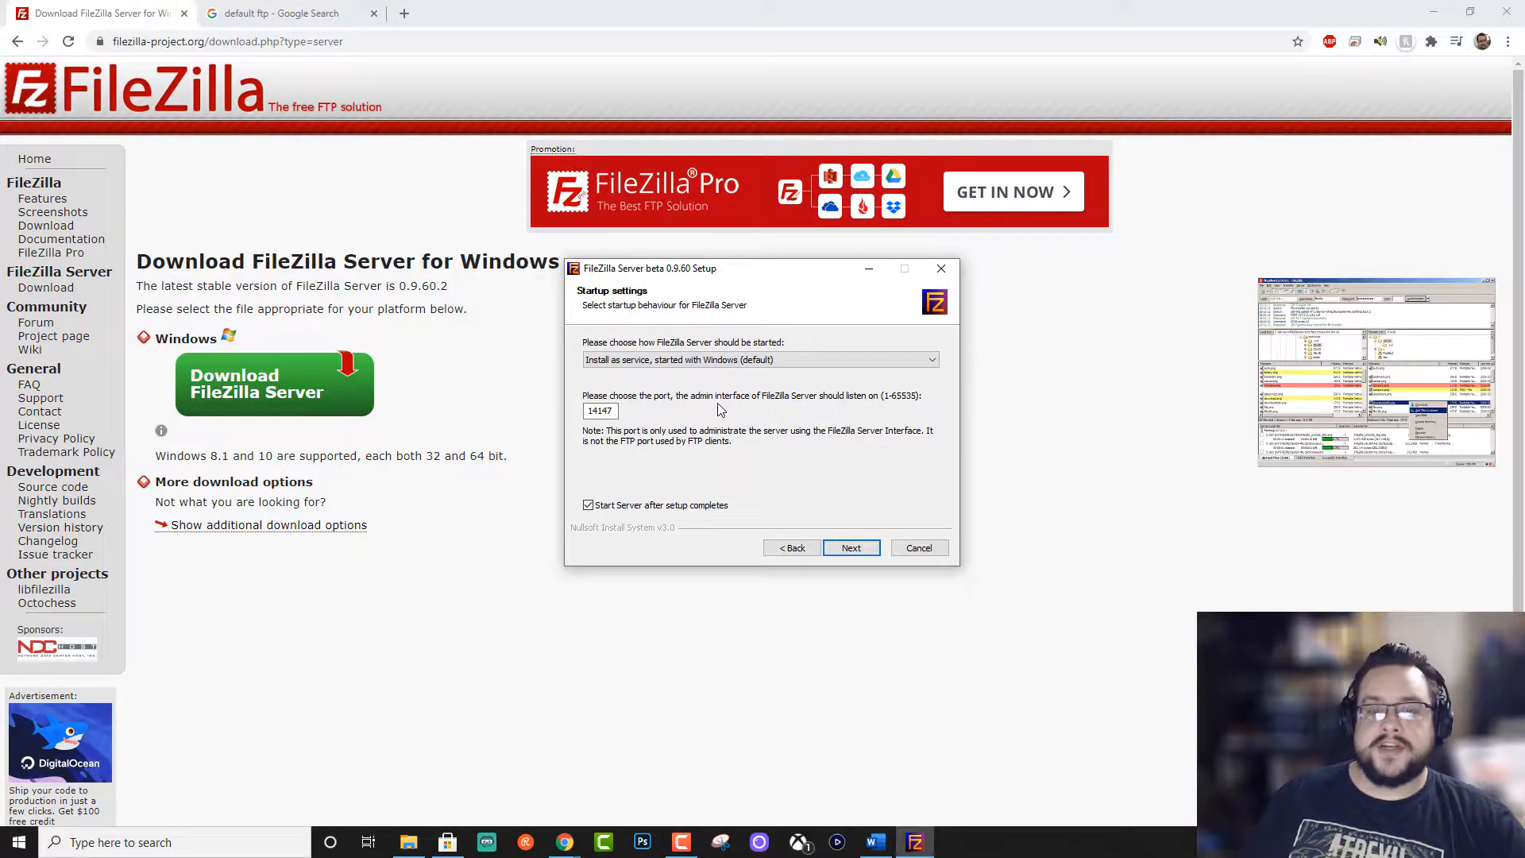
click(609, 411)
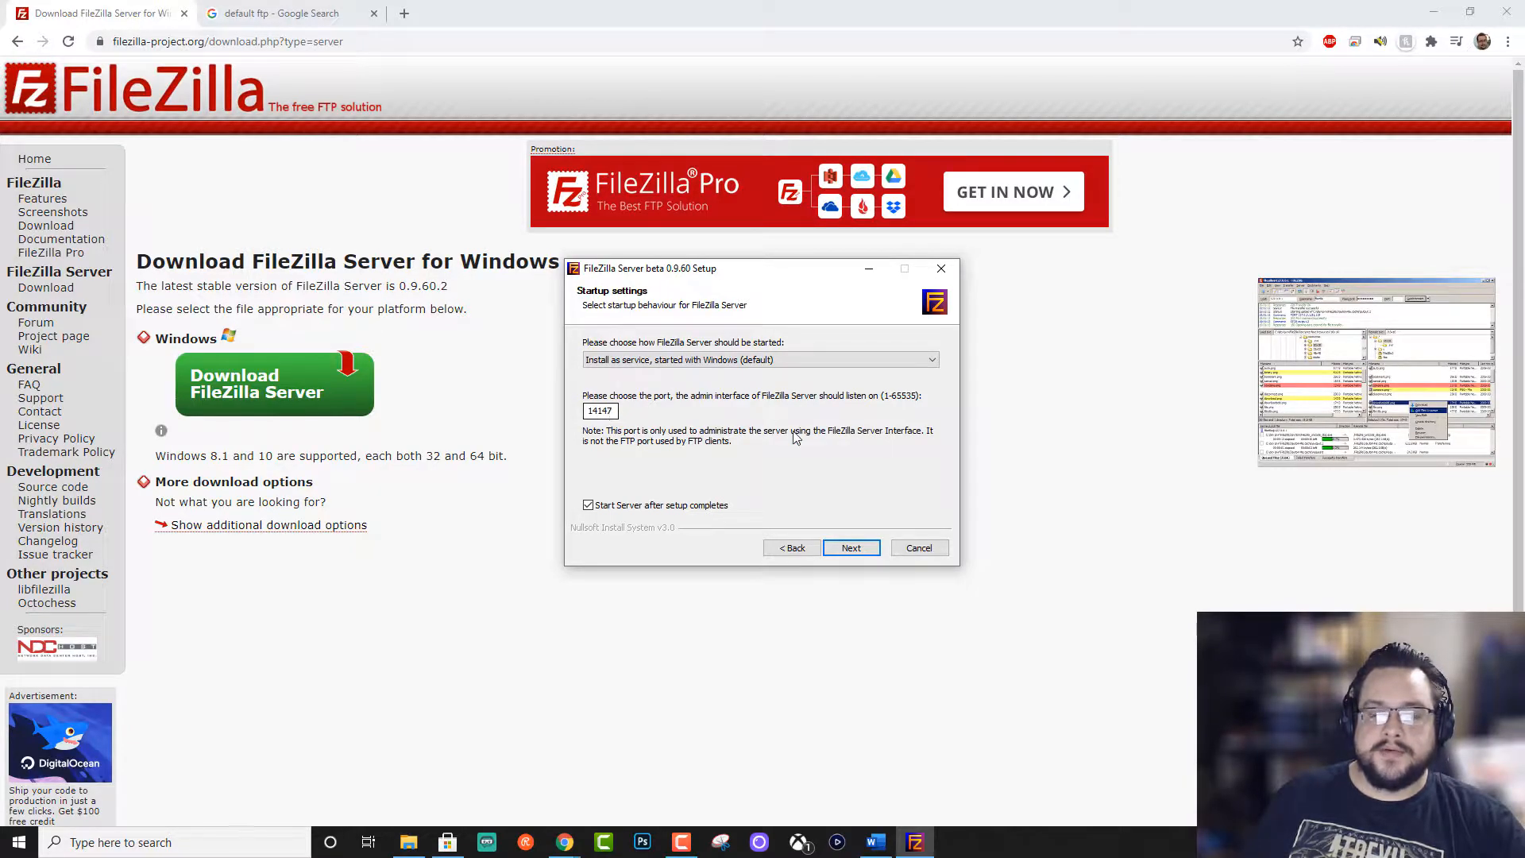
mouse_move(631, 467)
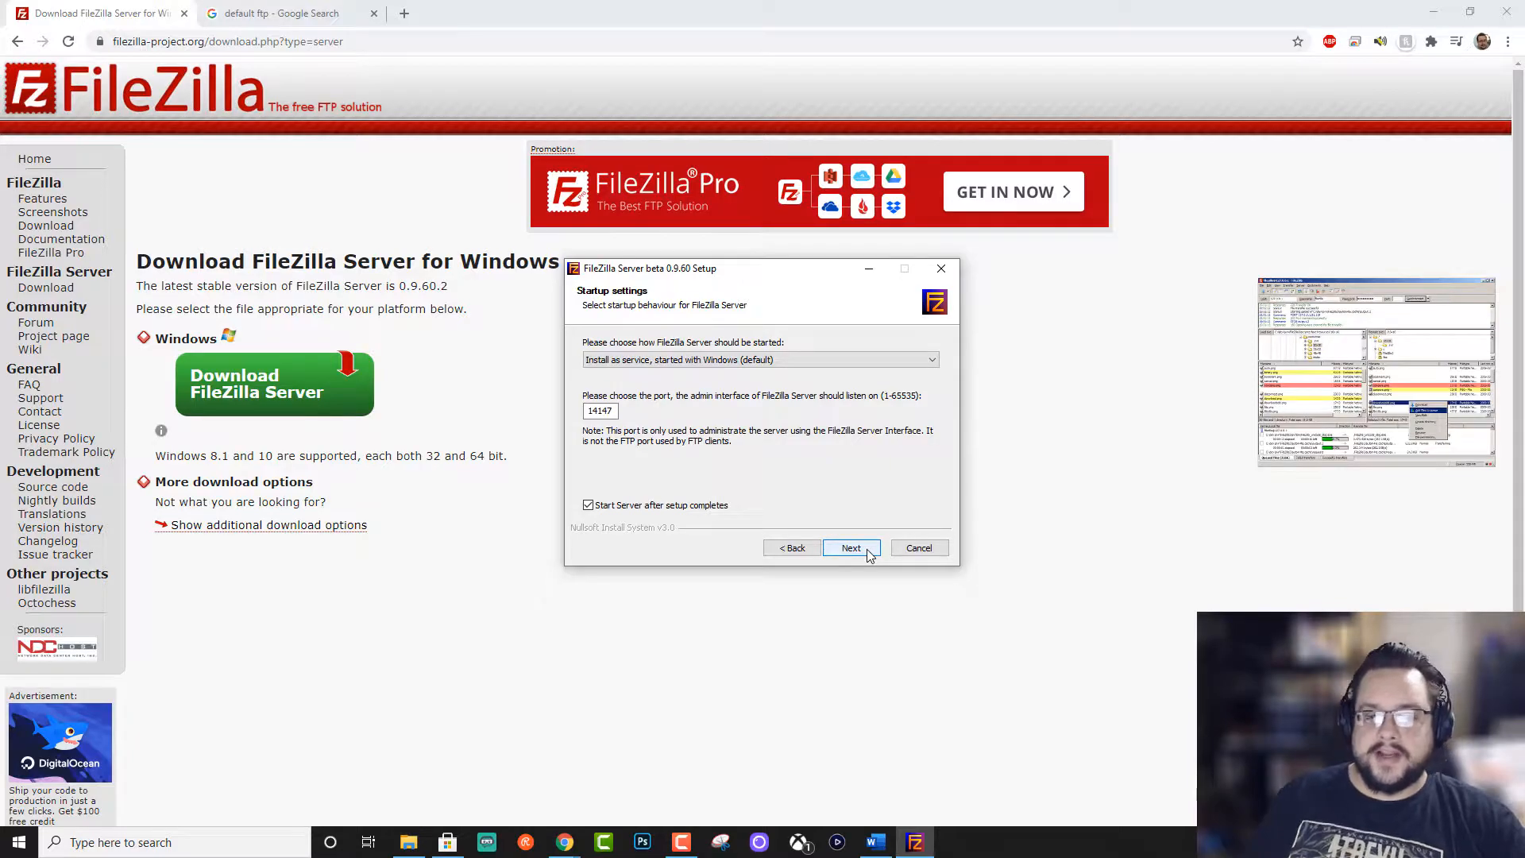
click(851, 547)
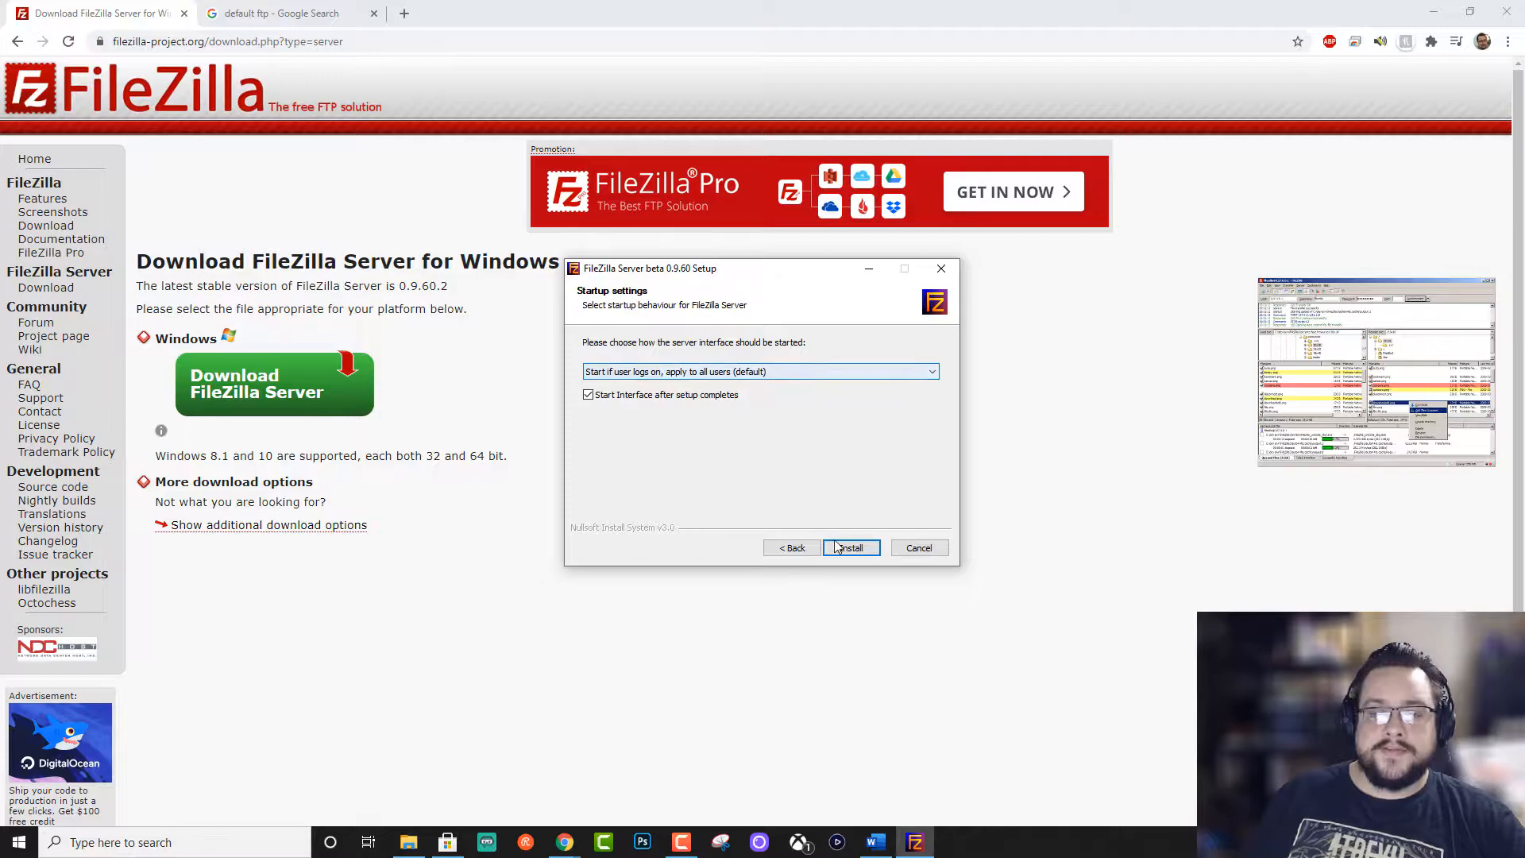
click(851, 547)
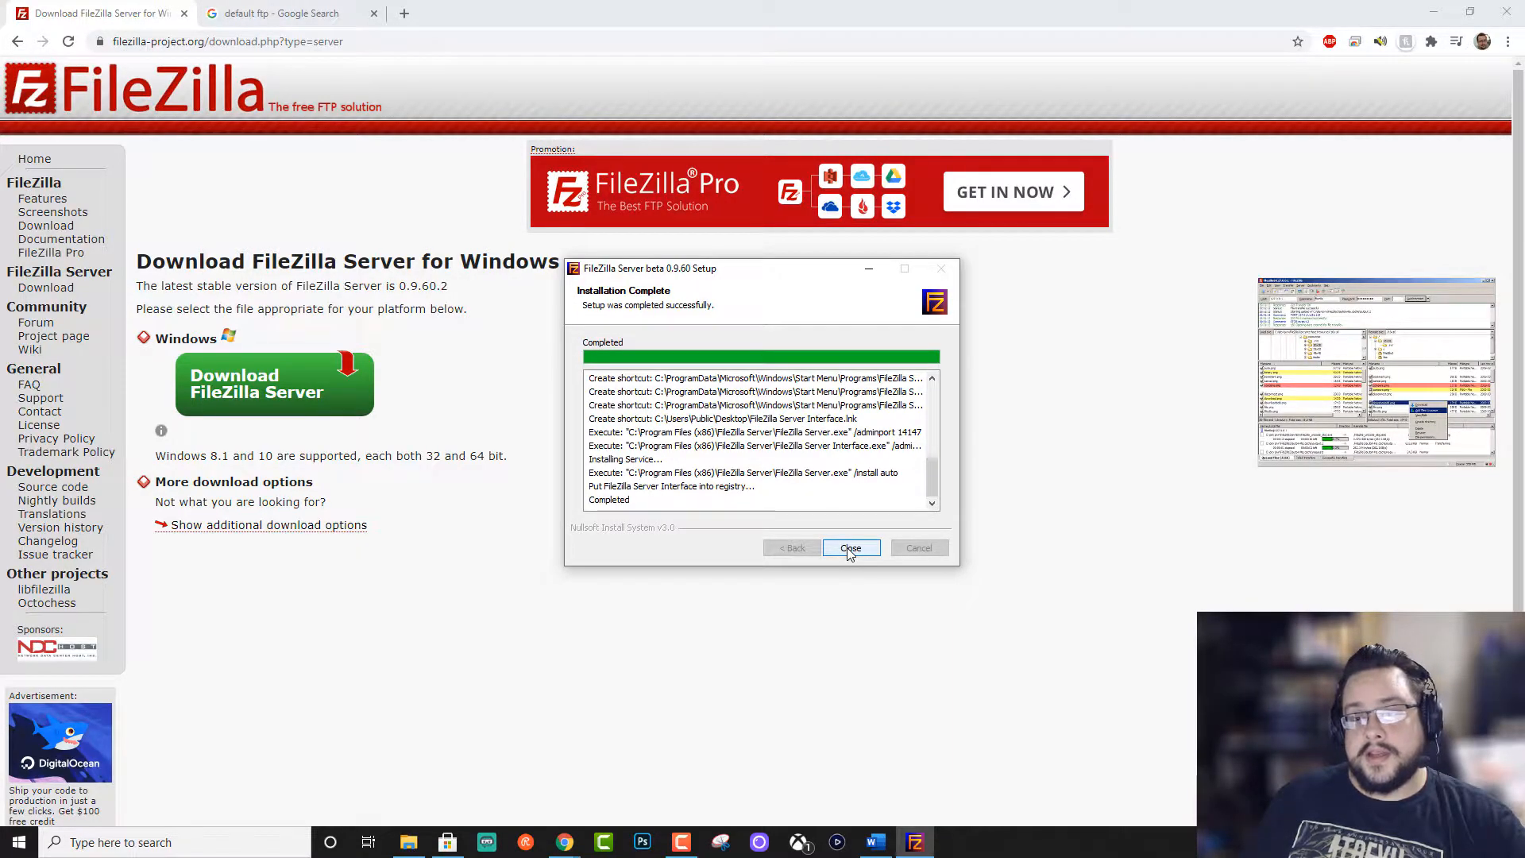
Close the installer and connect the admin interface to localhost on port 14147.
click(850, 547)
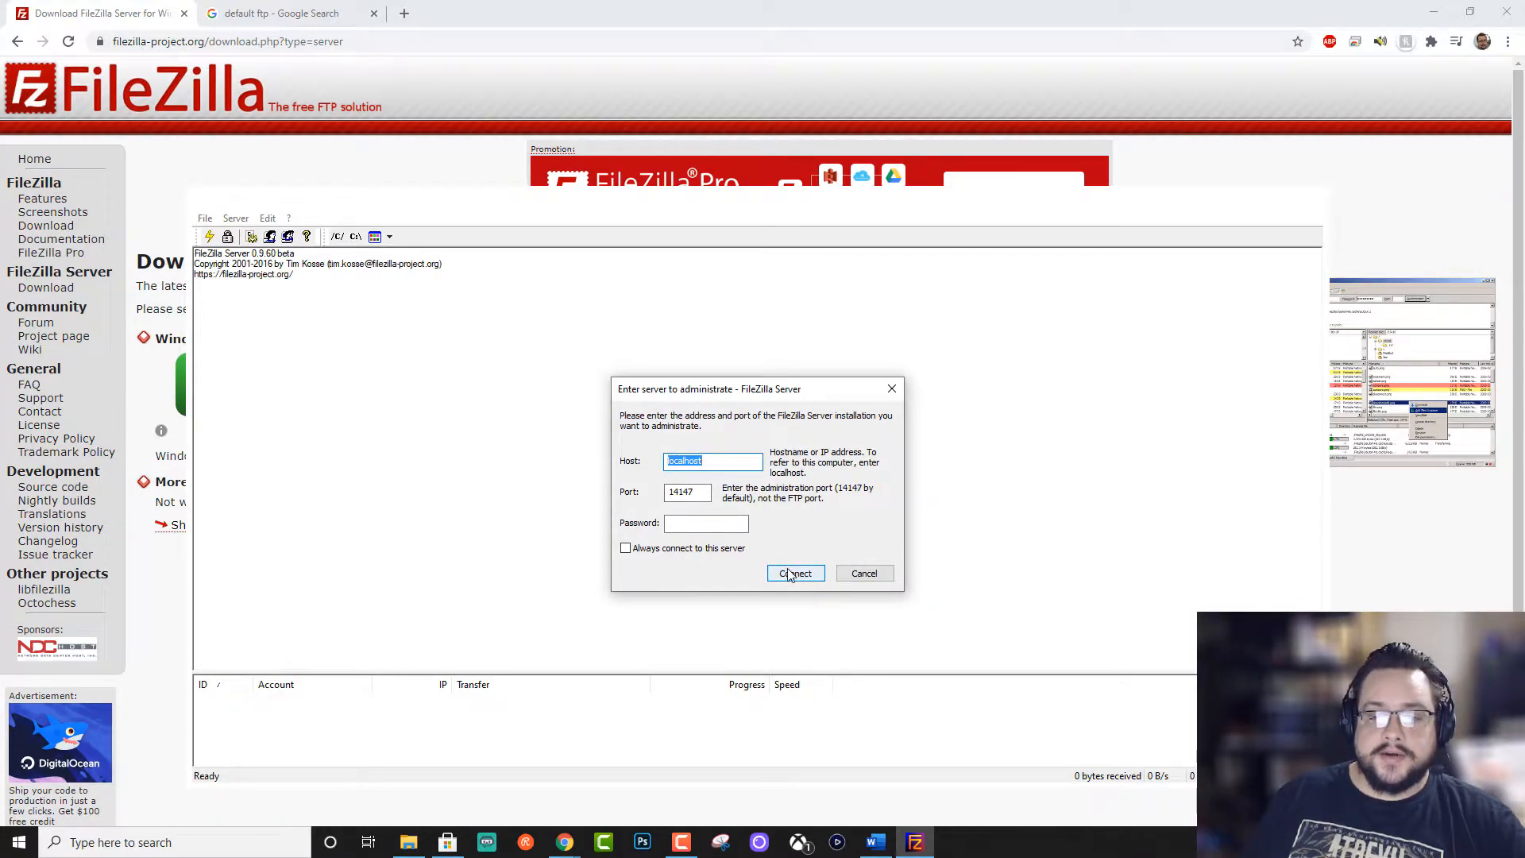
click(795, 574)
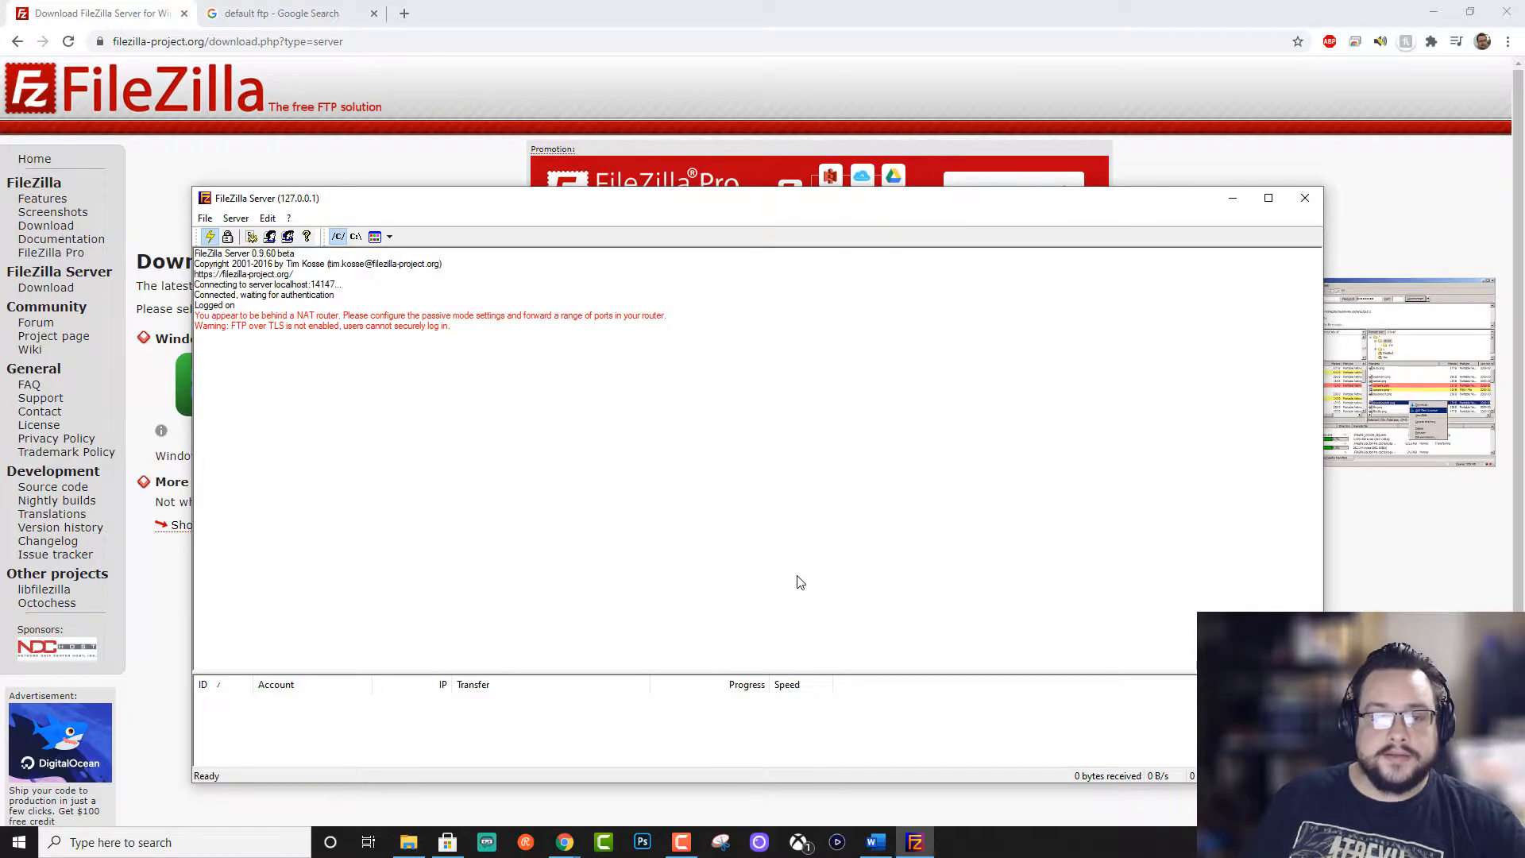
drag(267, 198, 307, 99)
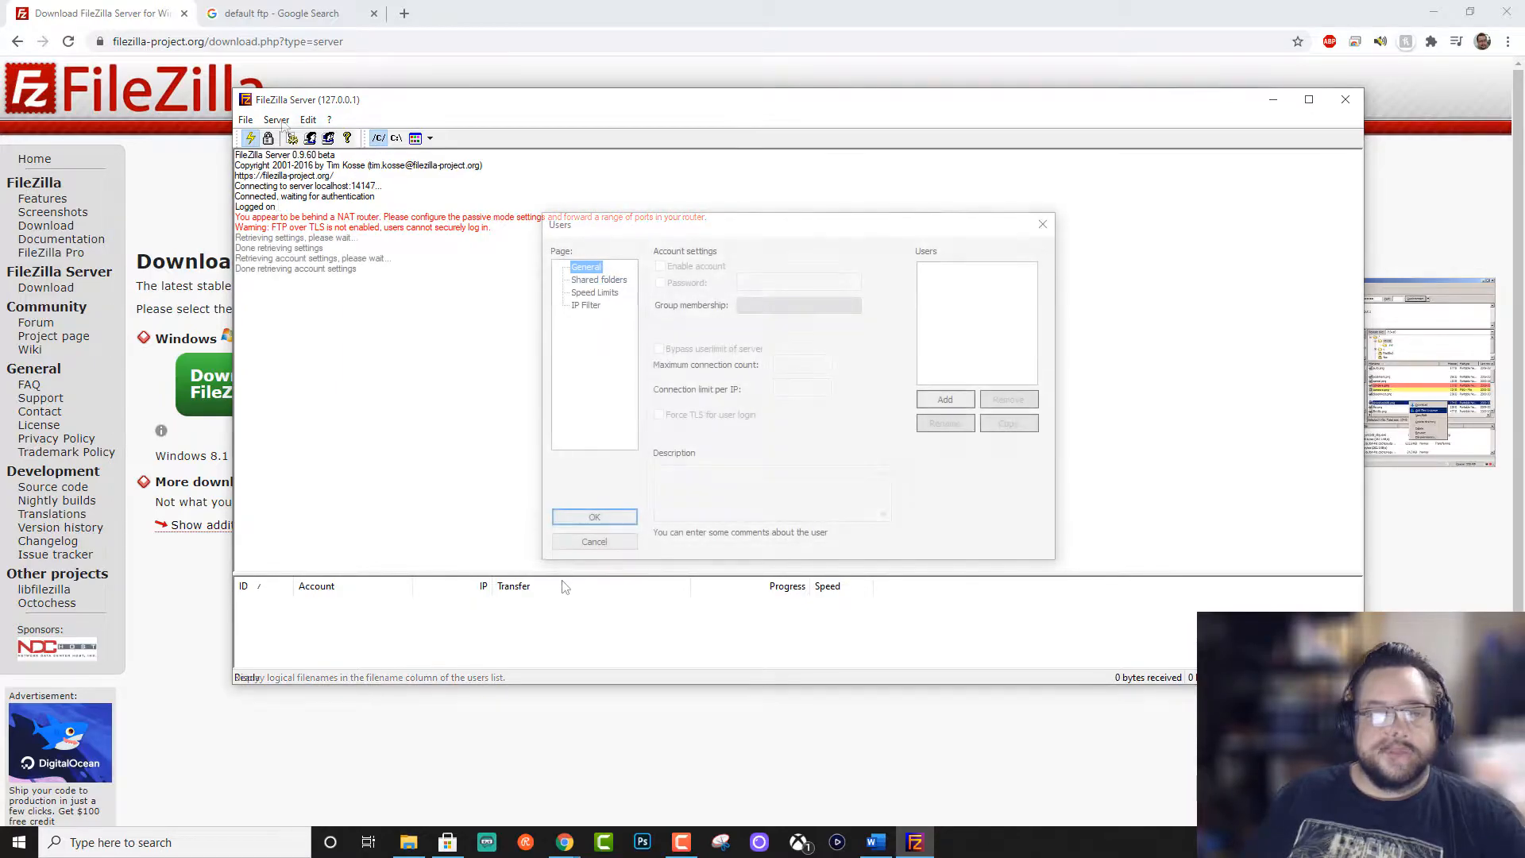
In the Users settings, add an enabled user account named Mike.
click(594, 517)
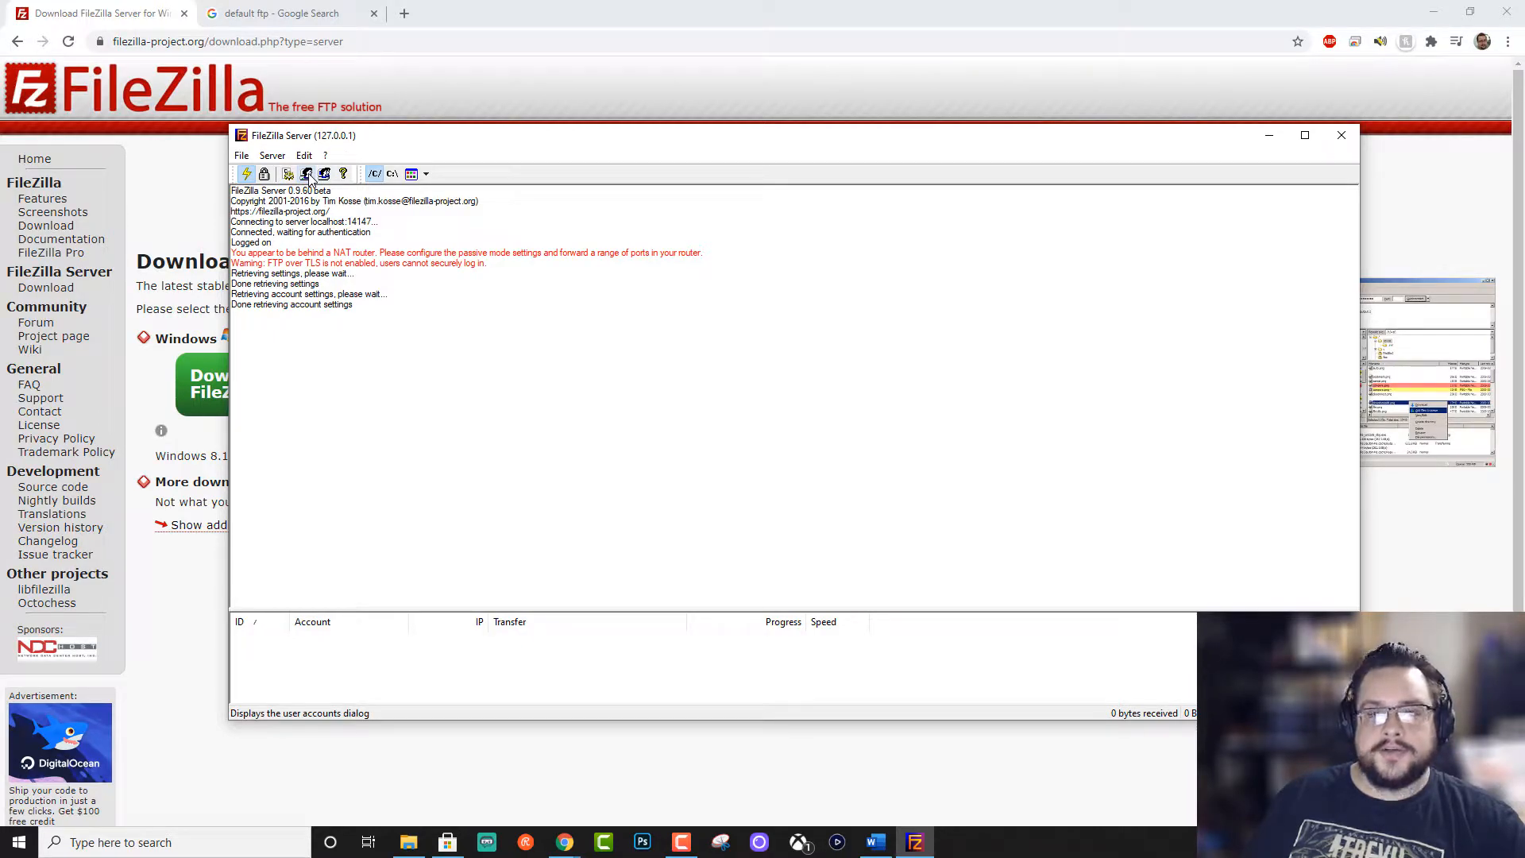
click(306, 174)
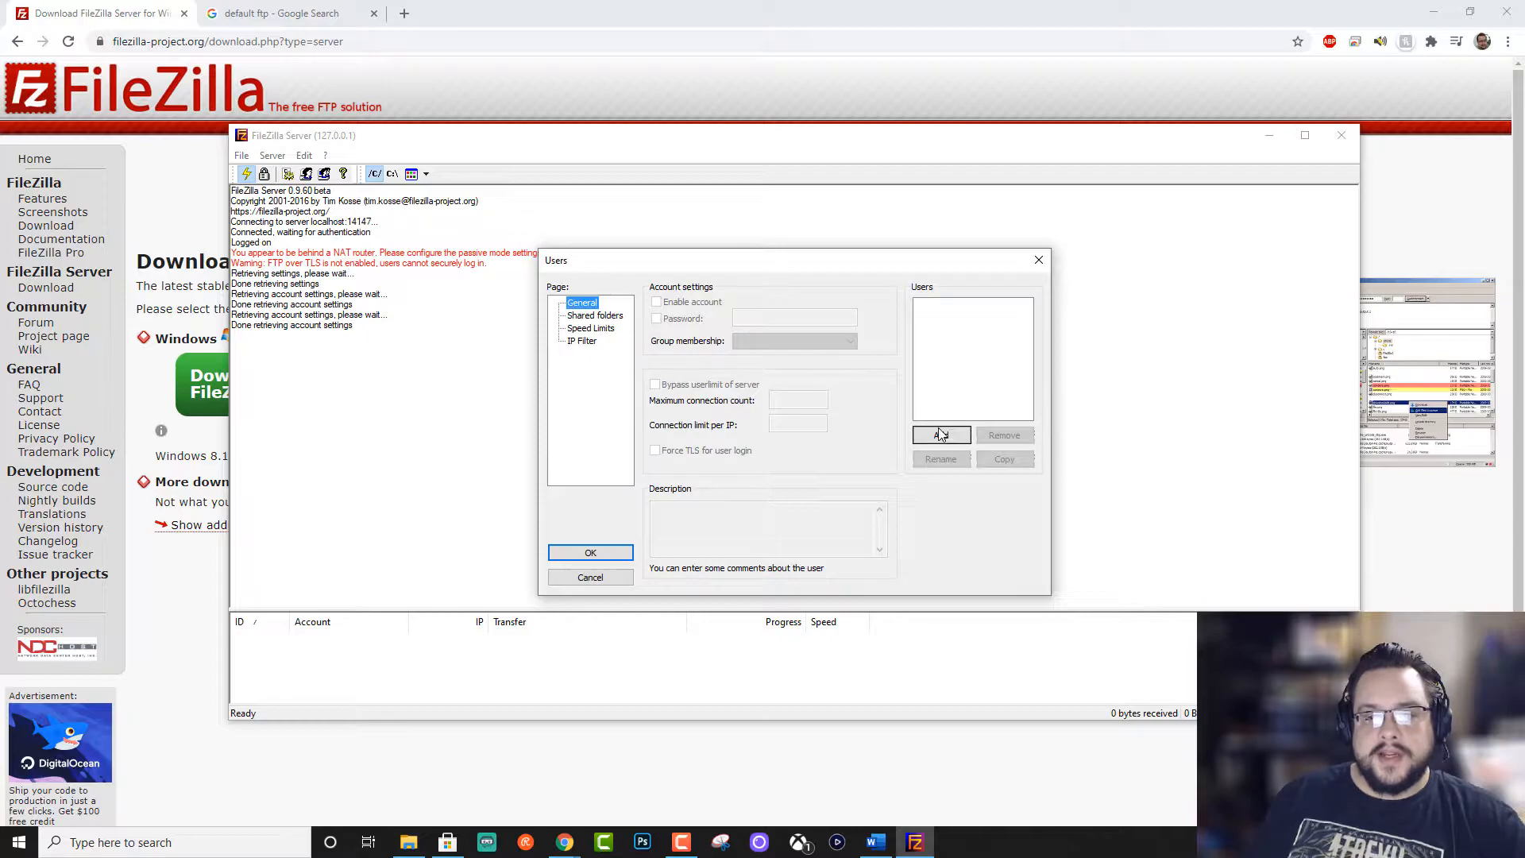
click(941, 434)
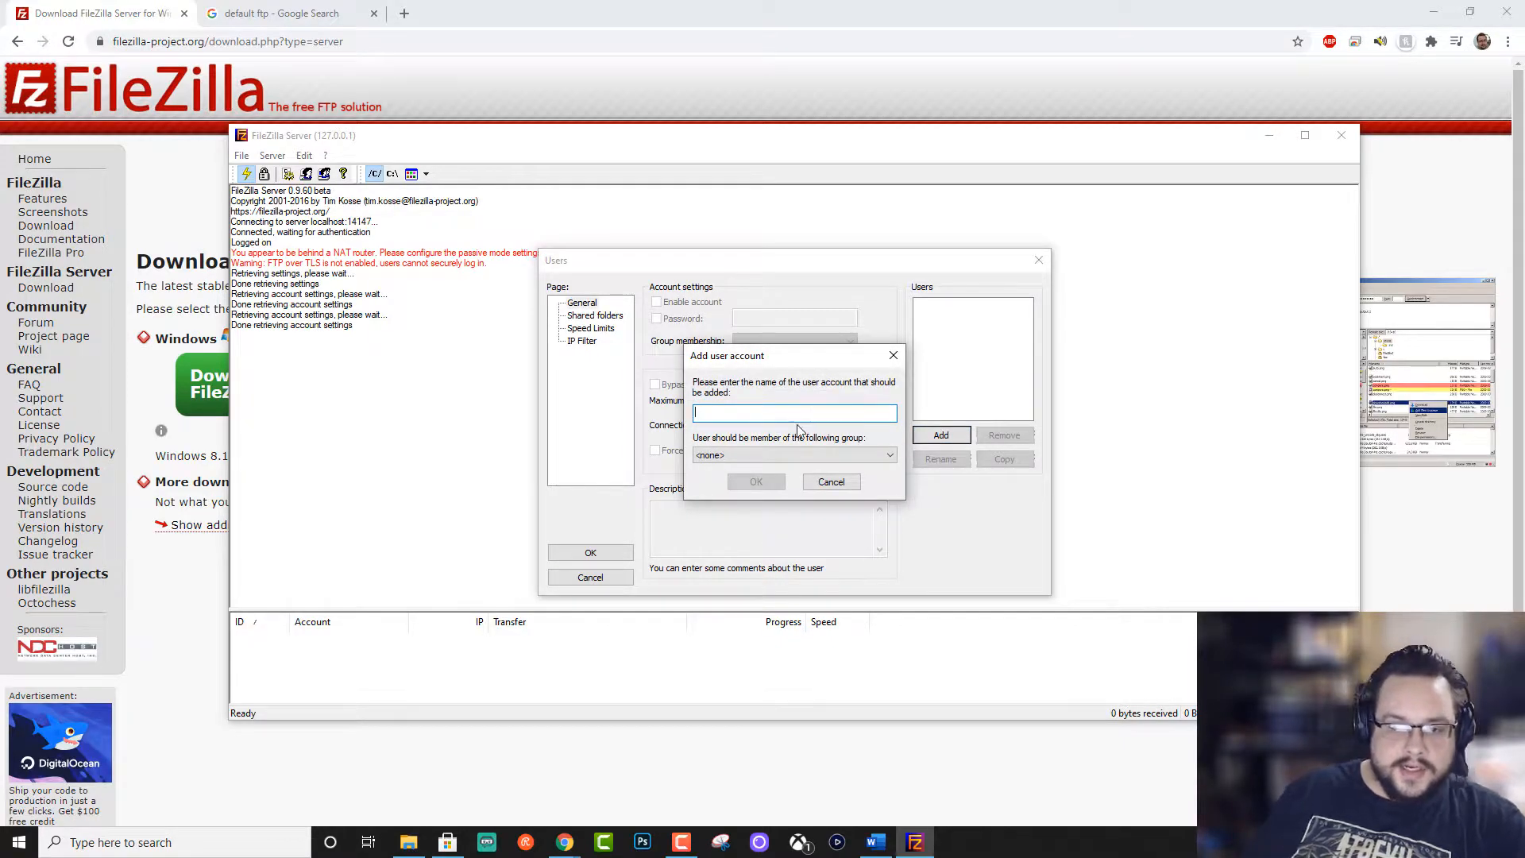
text(Mike)
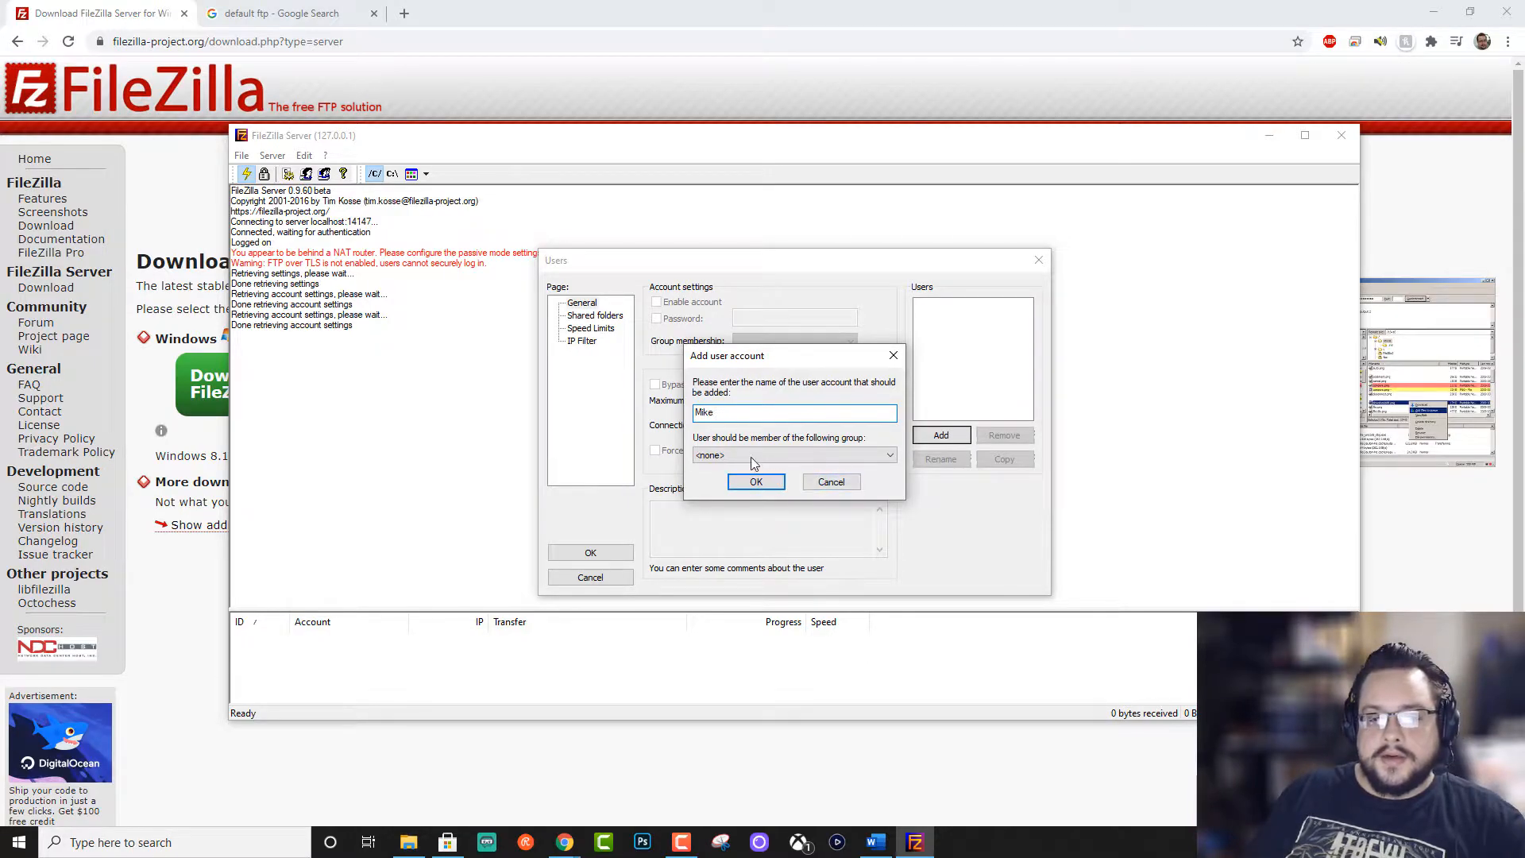
click(756, 482)
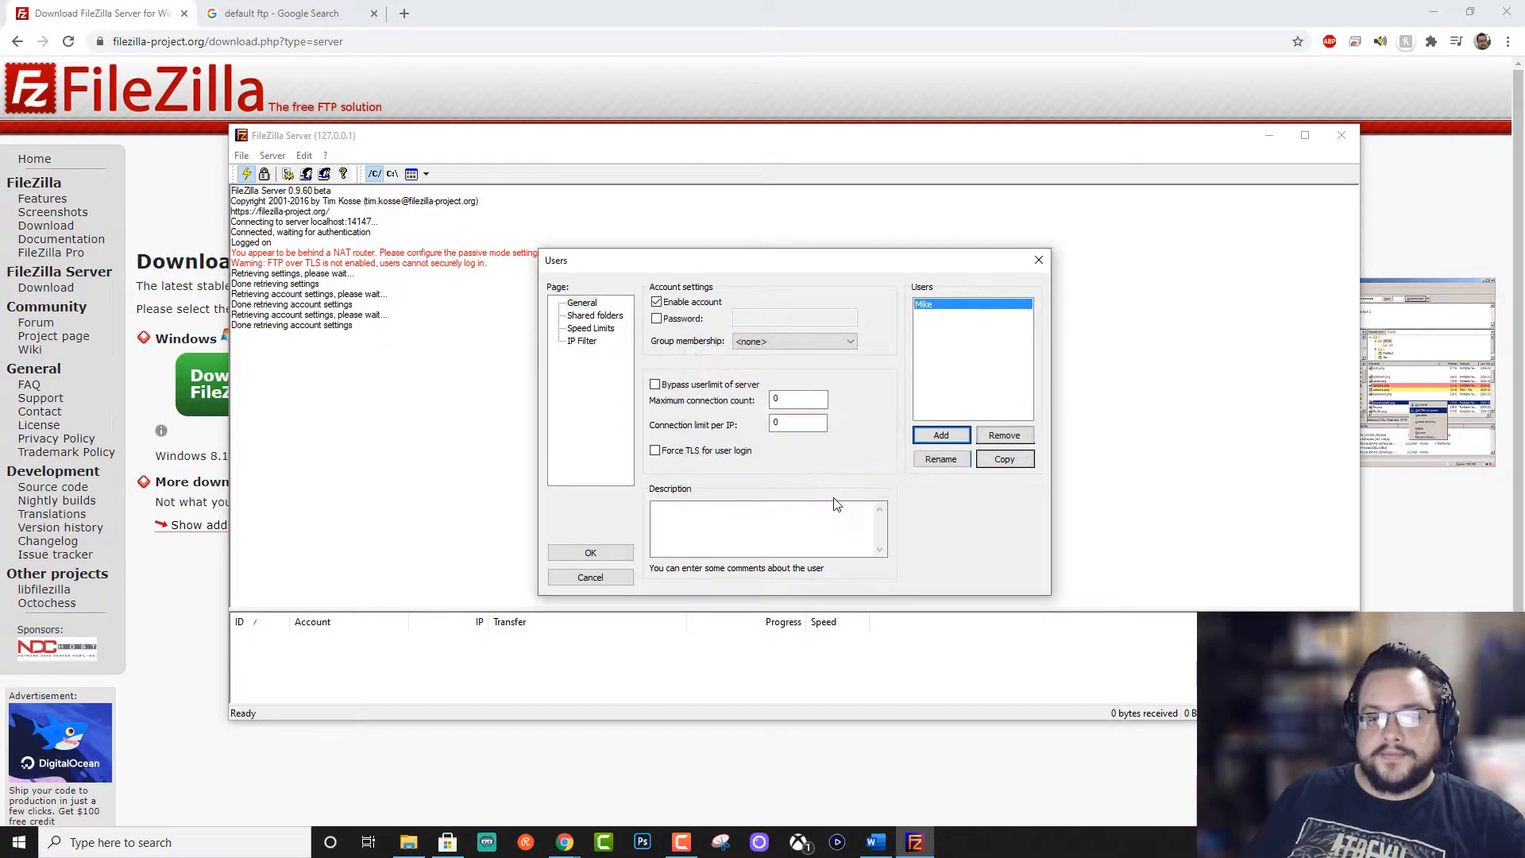
Enable a password for Mike and show his Shared folders page.
click(656, 319)
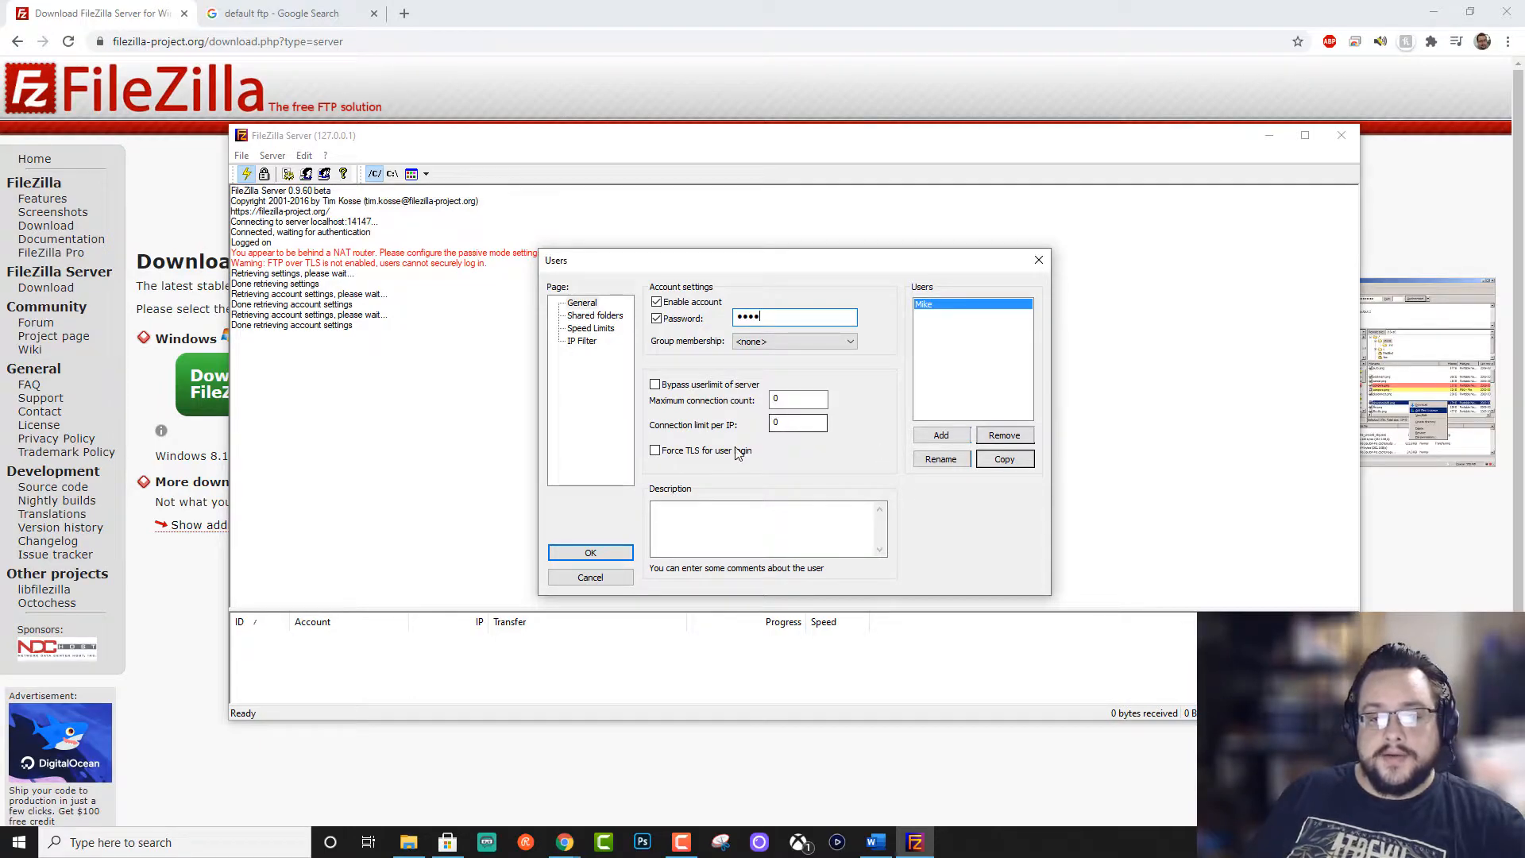
click(594, 315)
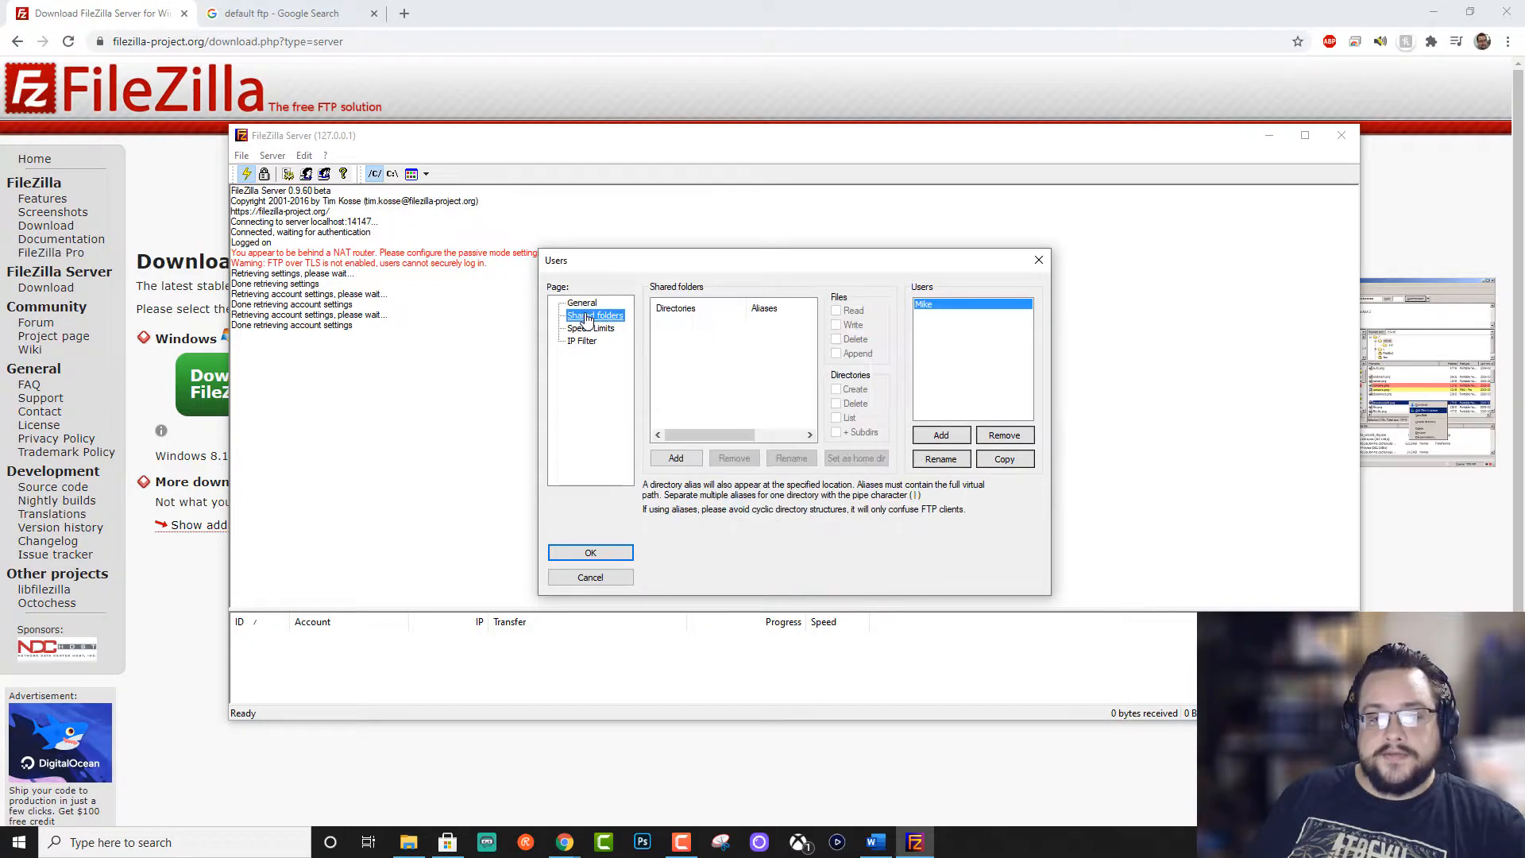
Add Desktop as Mike's shared home folder with Read, List and +Subdirs access.
click(676, 457)
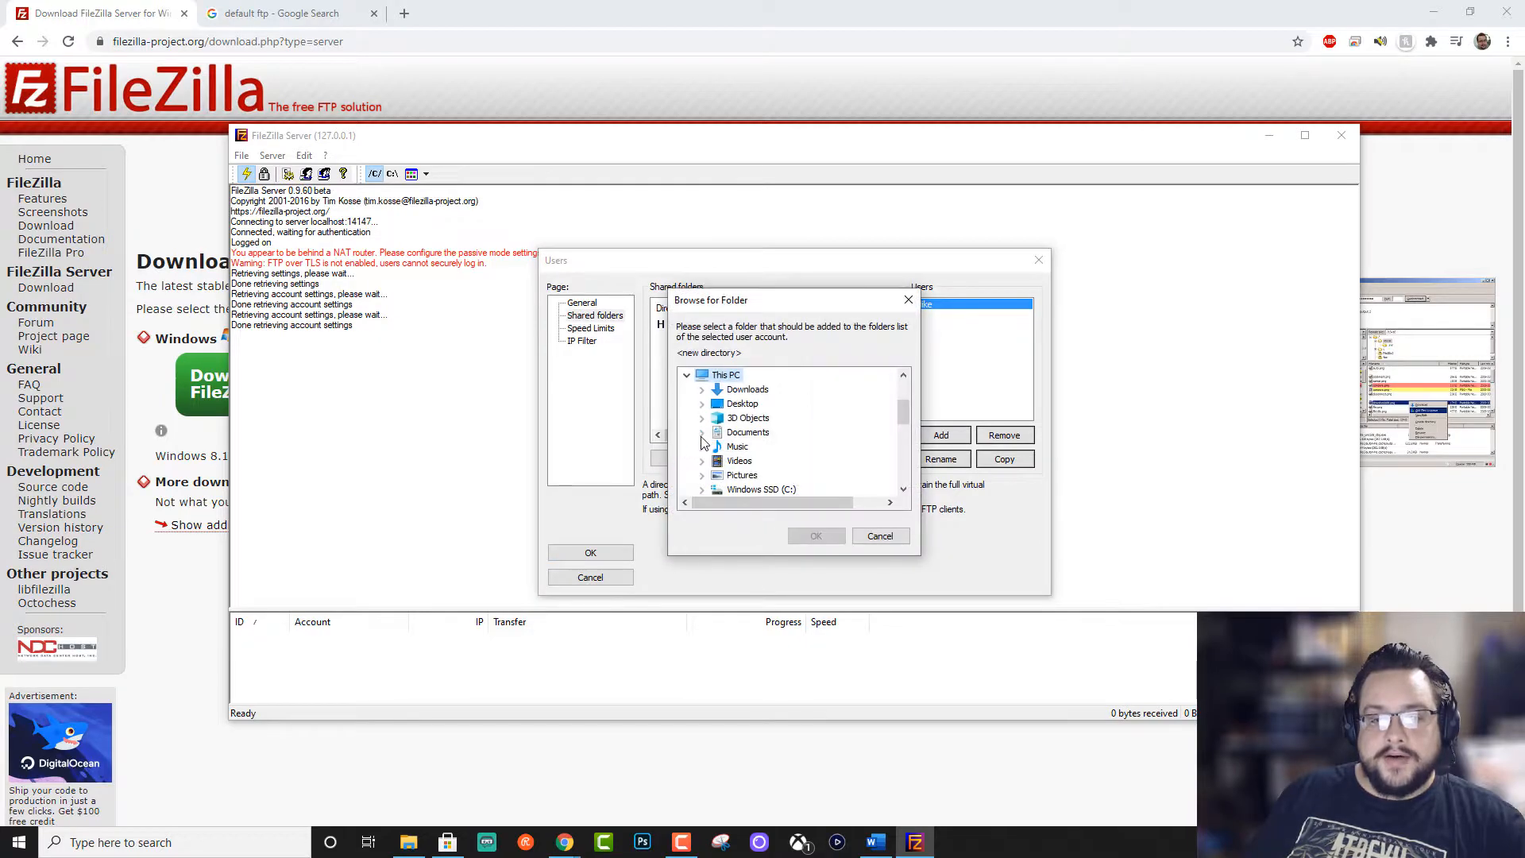
click(741, 402)
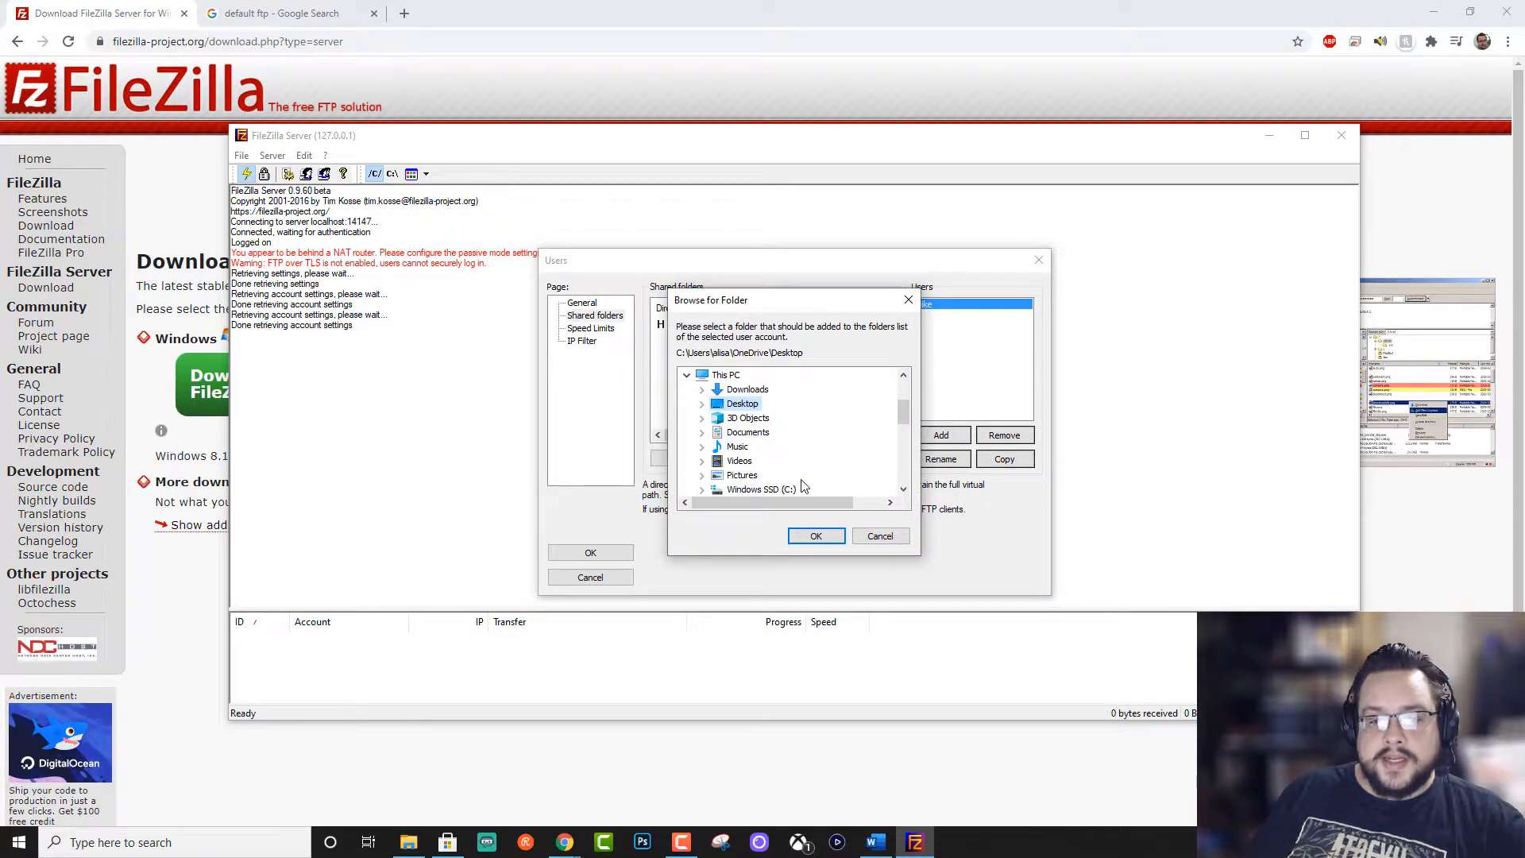
click(816, 536)
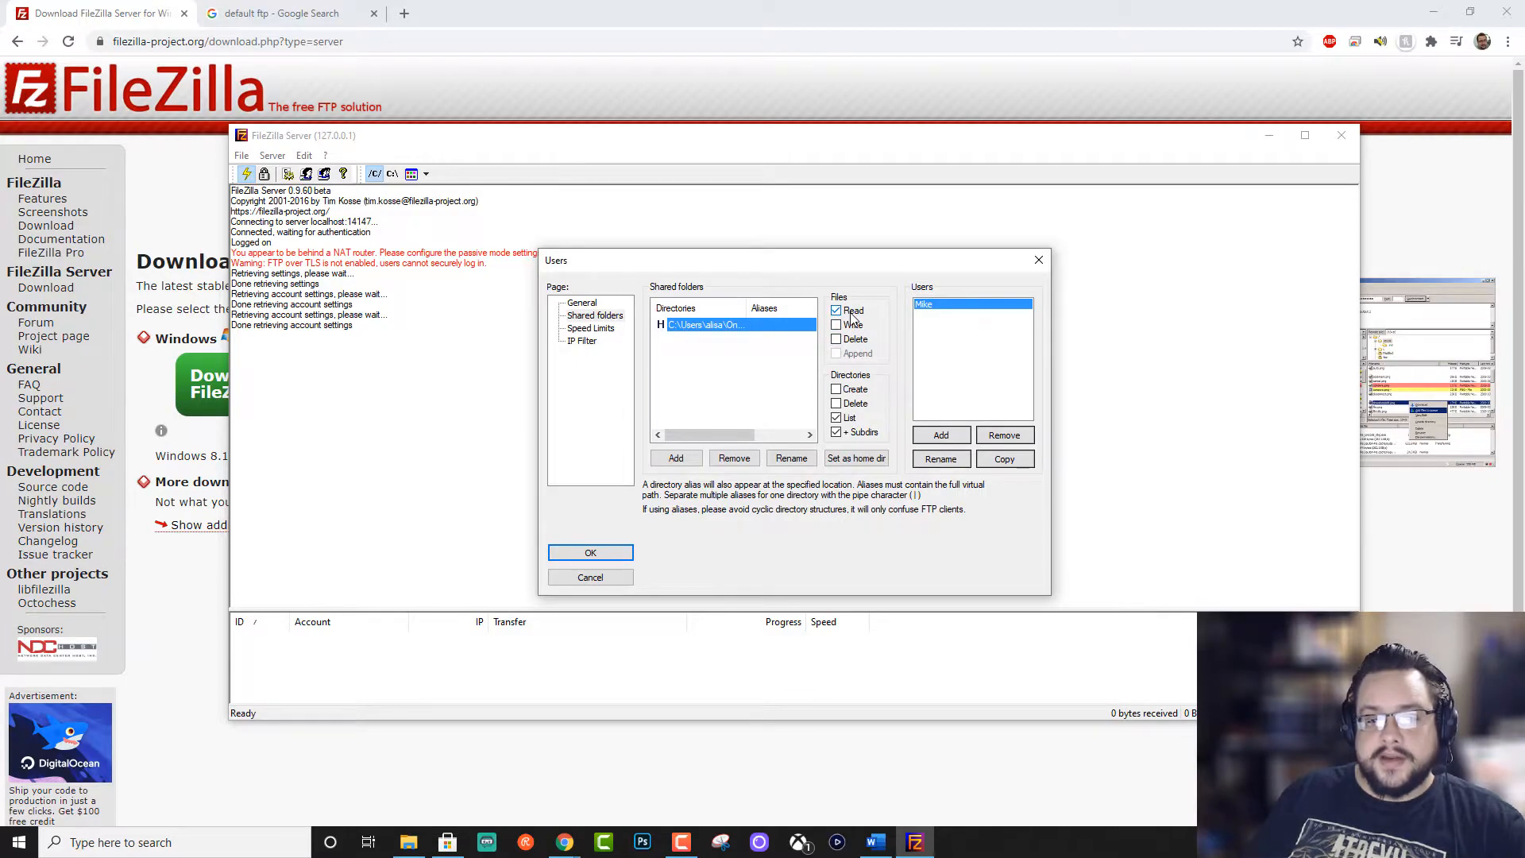
click(591, 328)
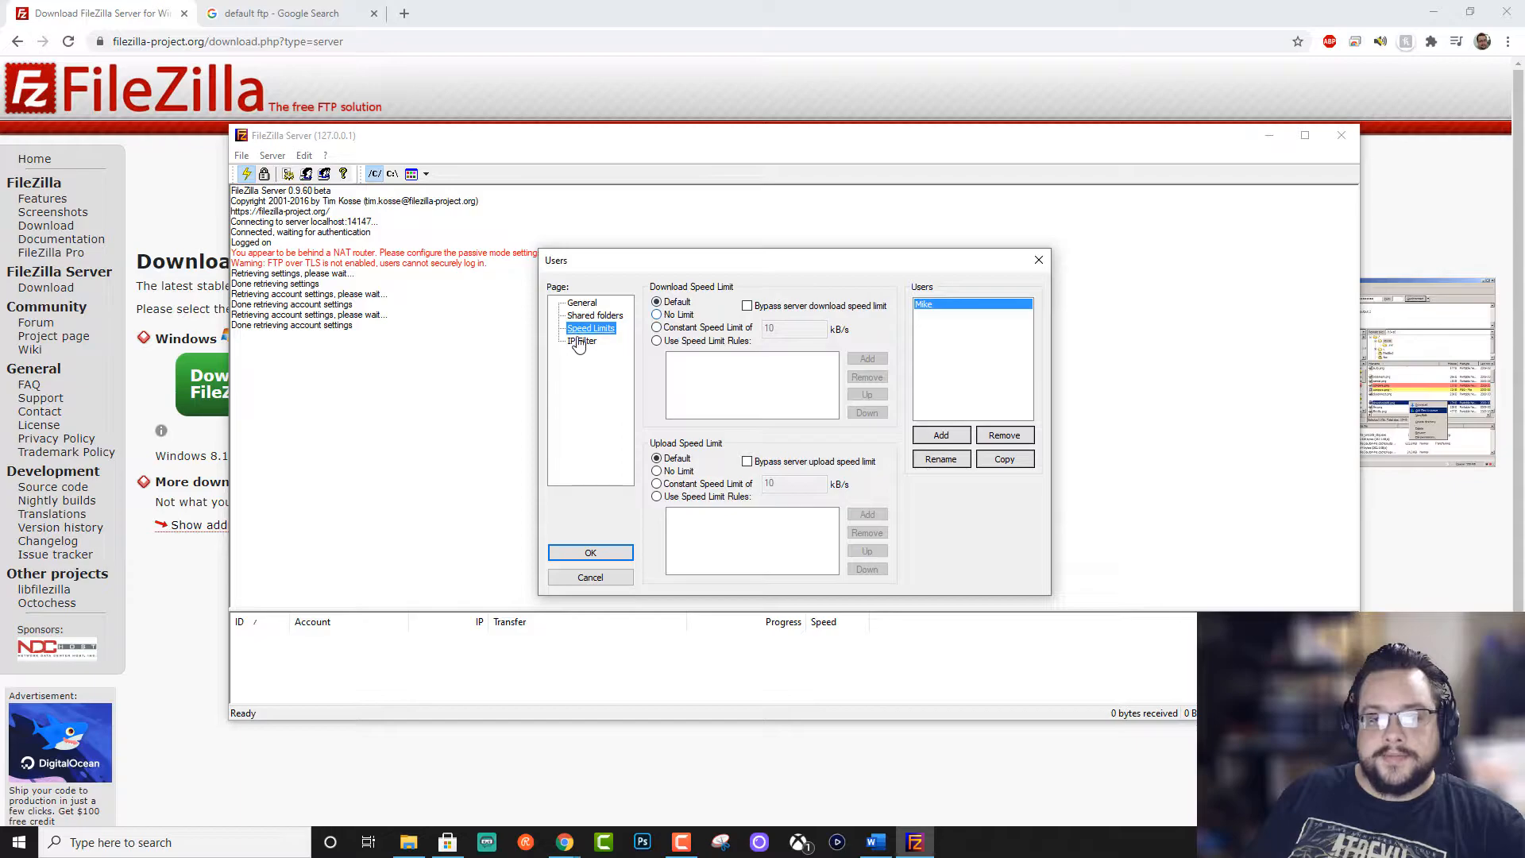
click(580, 341)
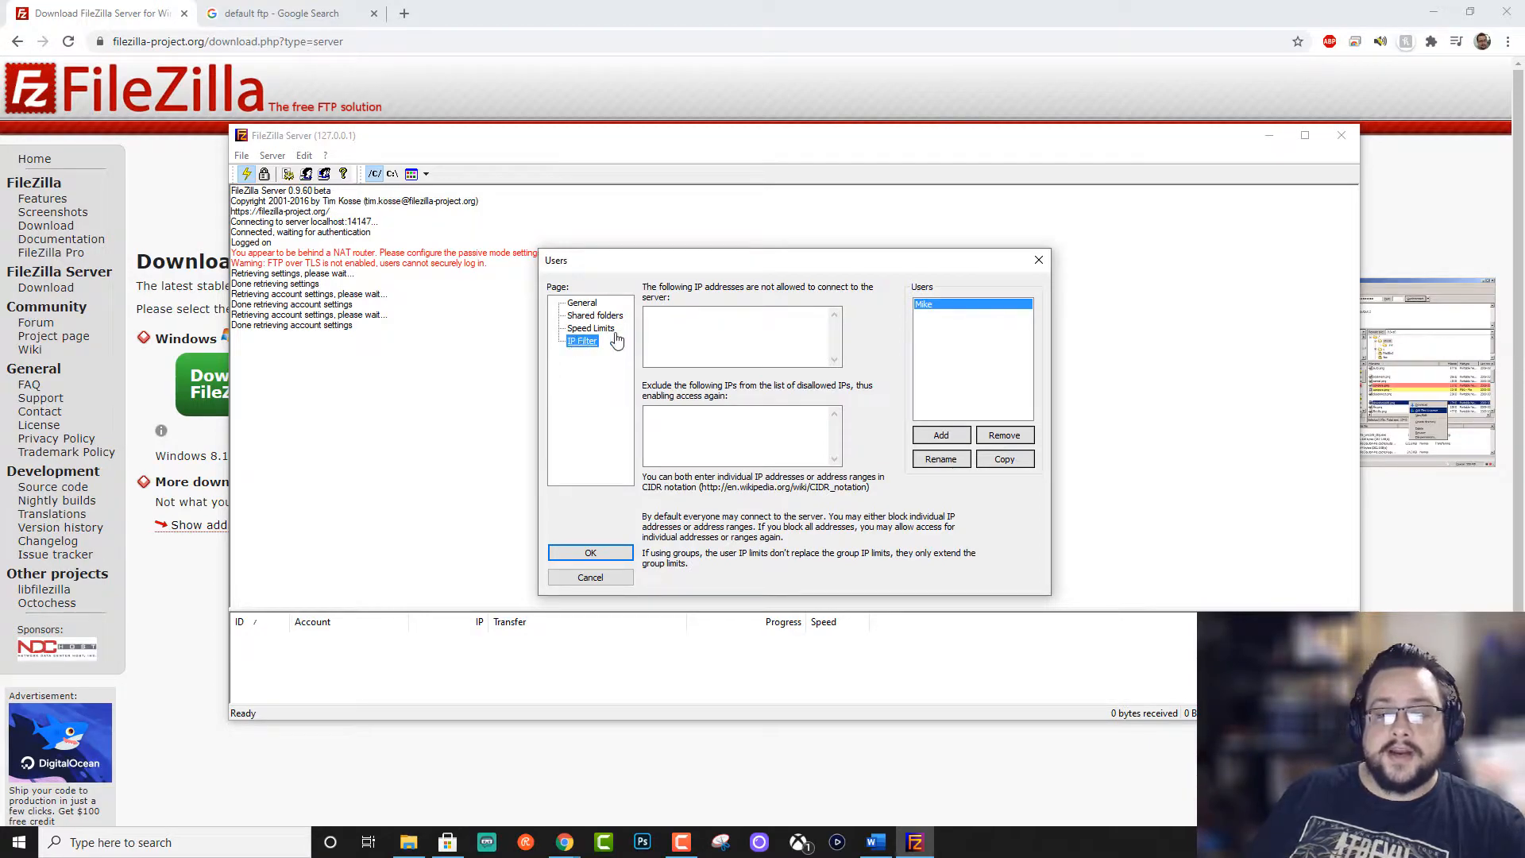
click(581, 302)
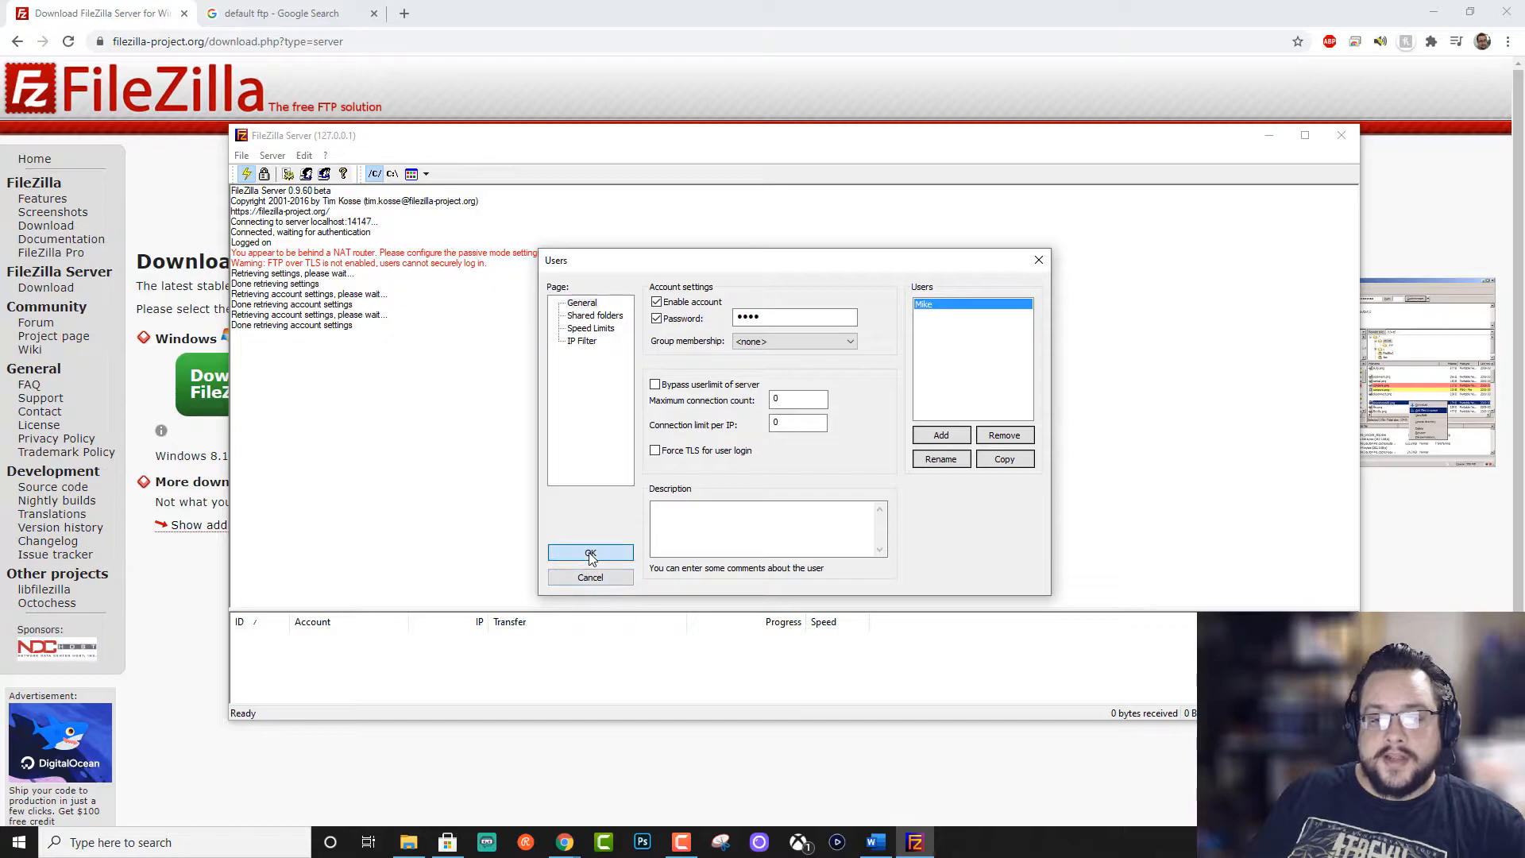
click(590, 553)
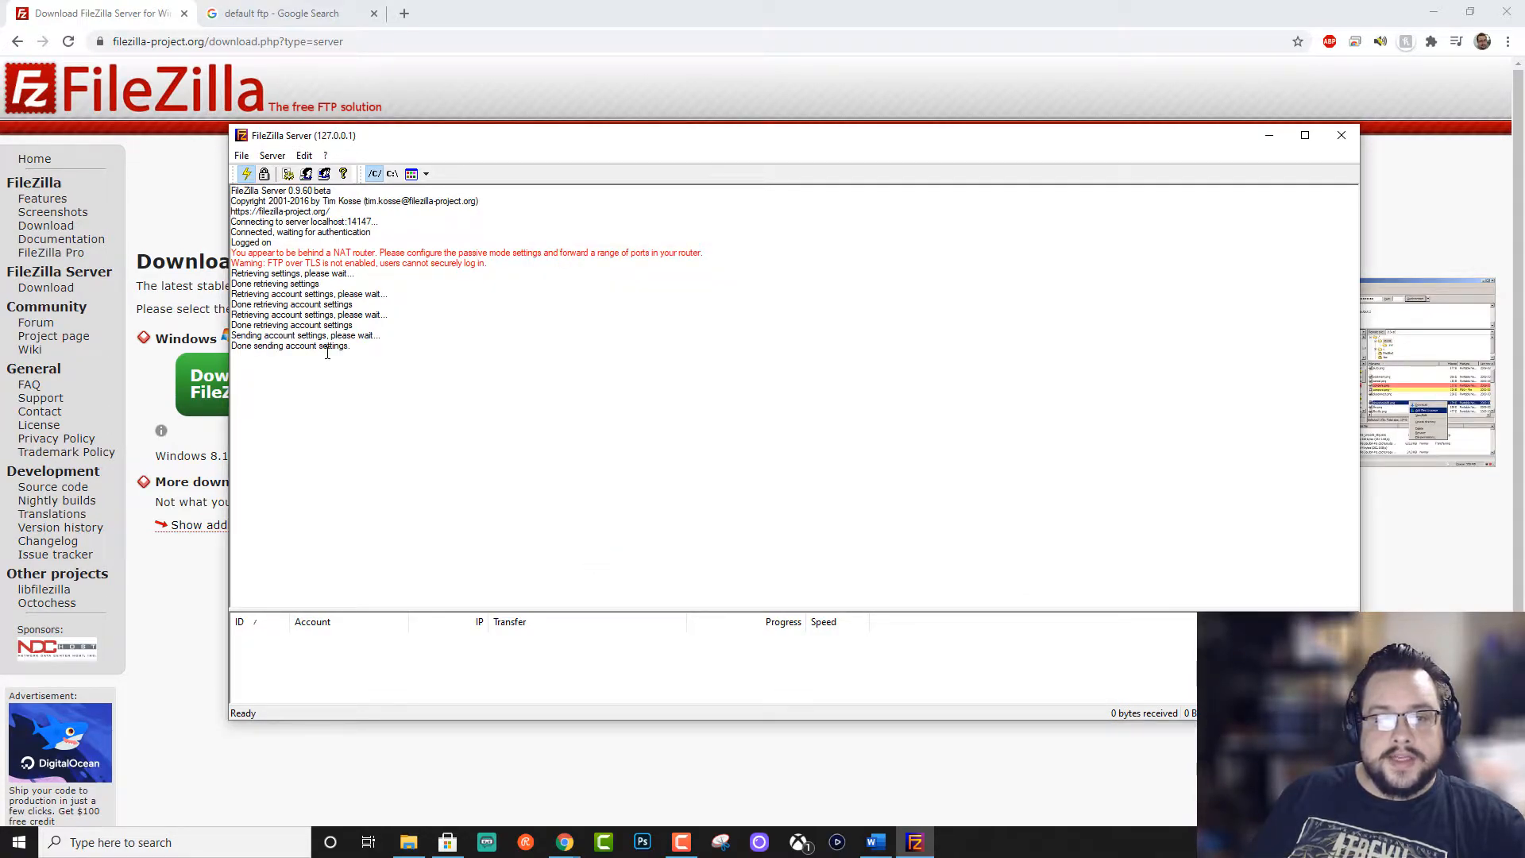
mouse_move(343, 174)
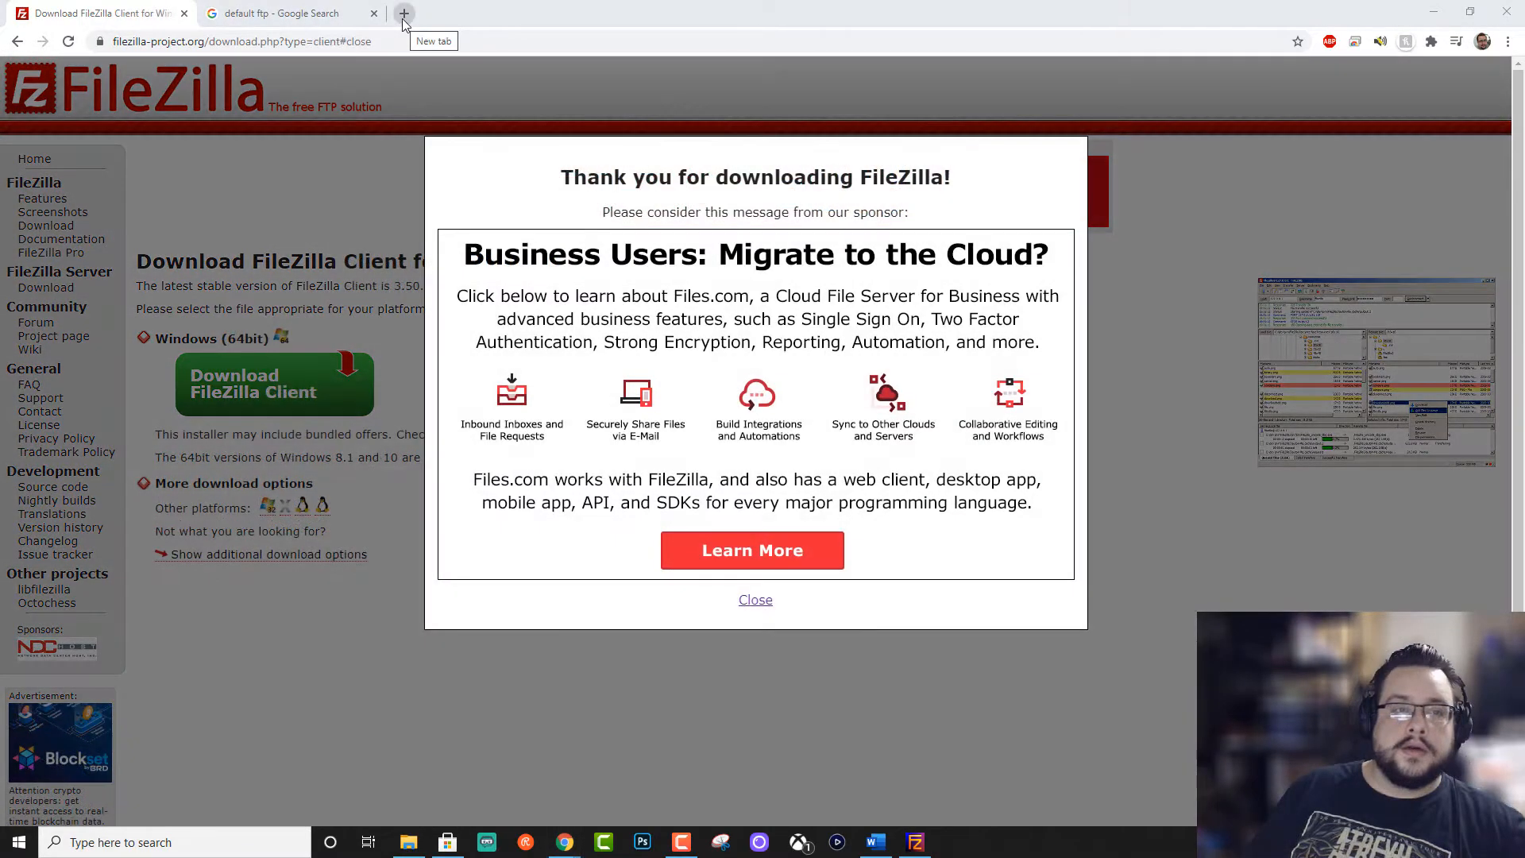
Open a new blank tab in Chrome.
click(404, 14)
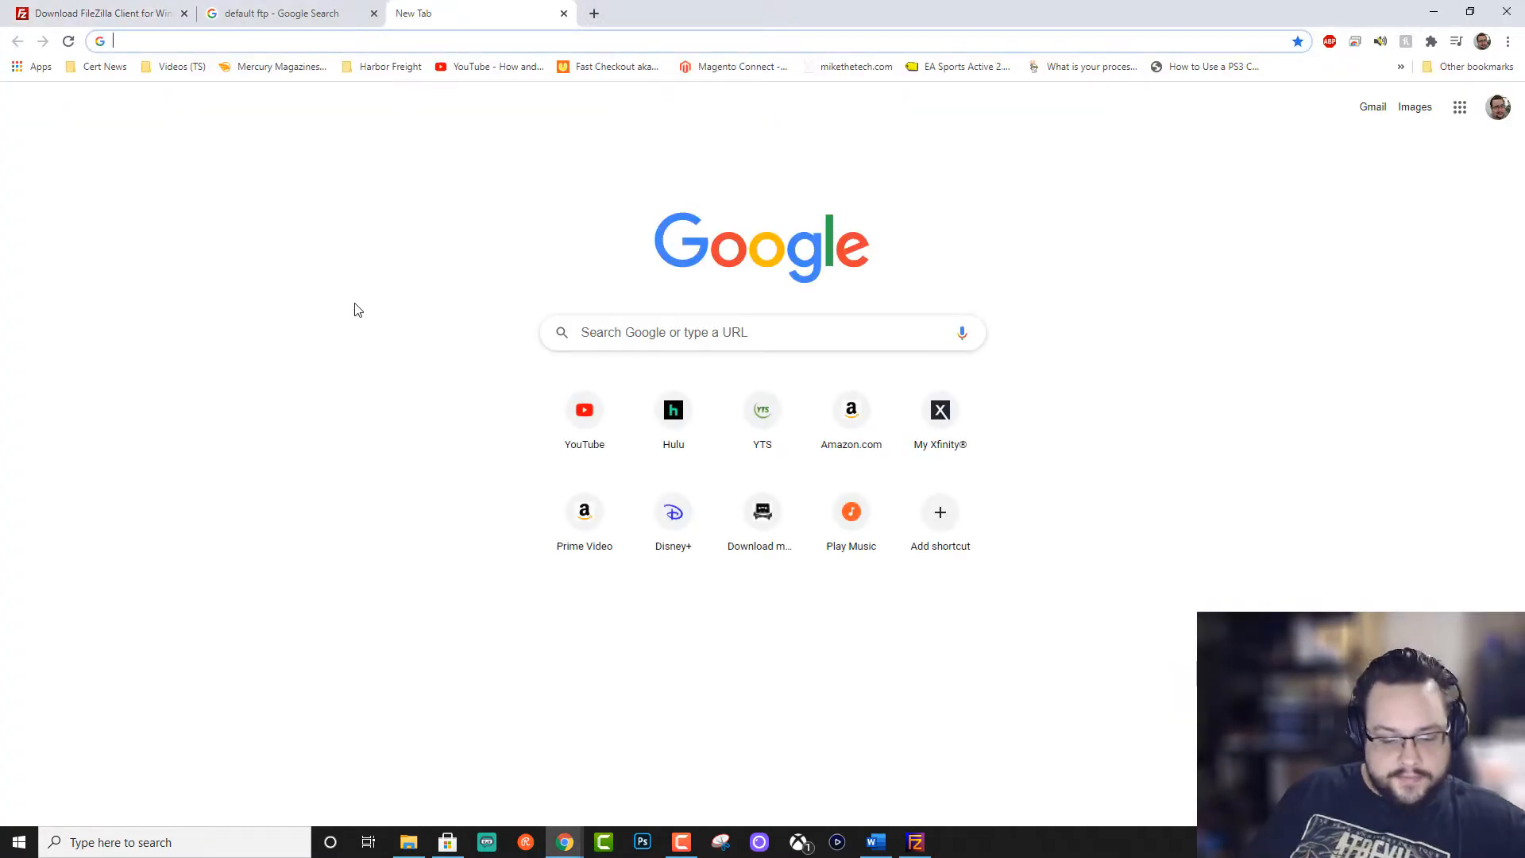
Browse ftp://localhost, sign in as Mike, then switch back to FileZilla Server.
text(ftp://localhost)
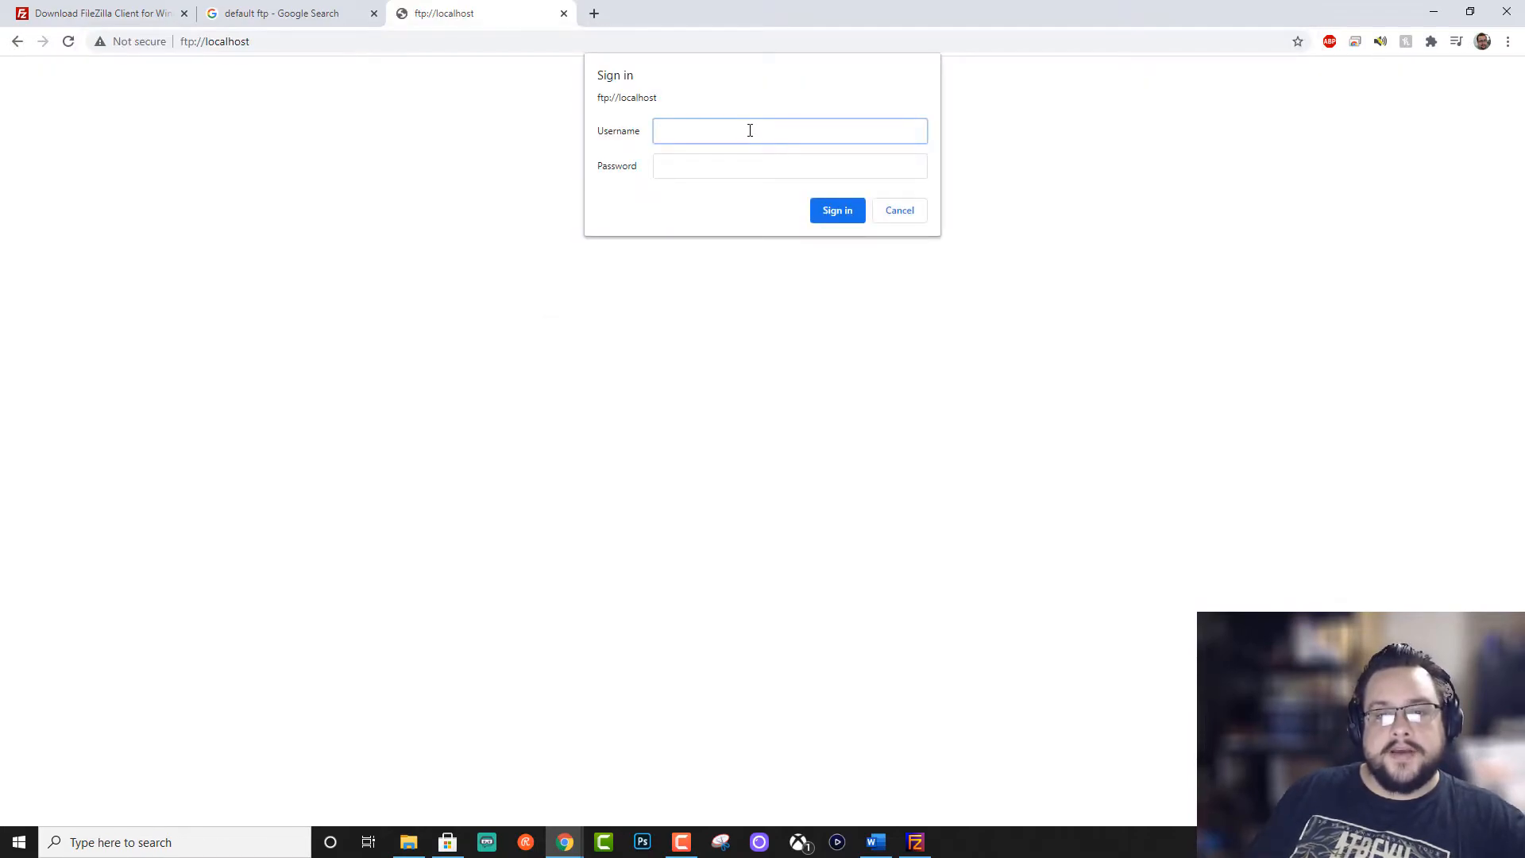
text(Mike)
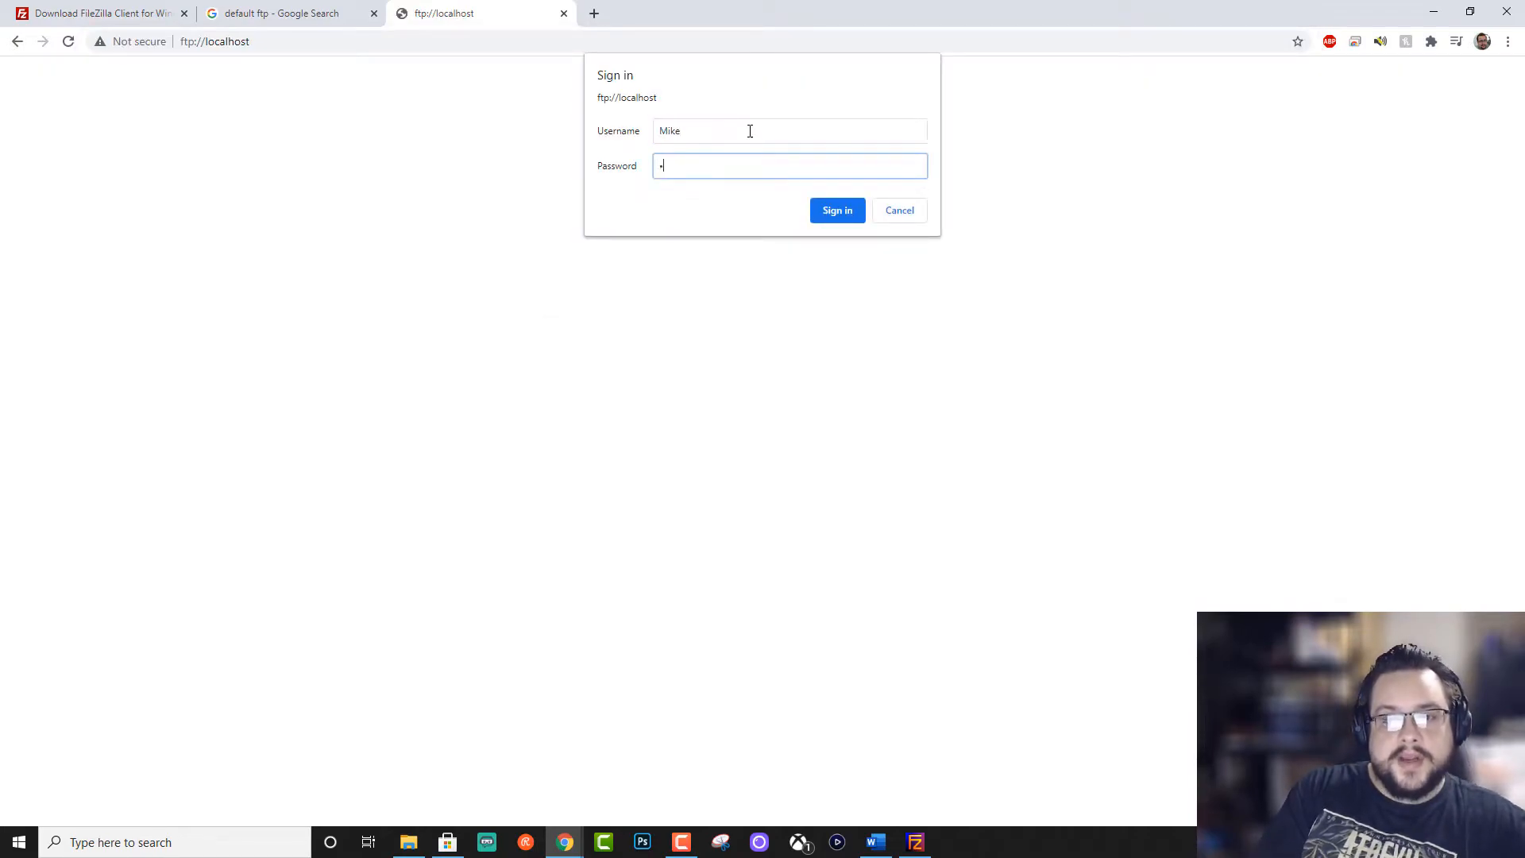
click(837, 210)
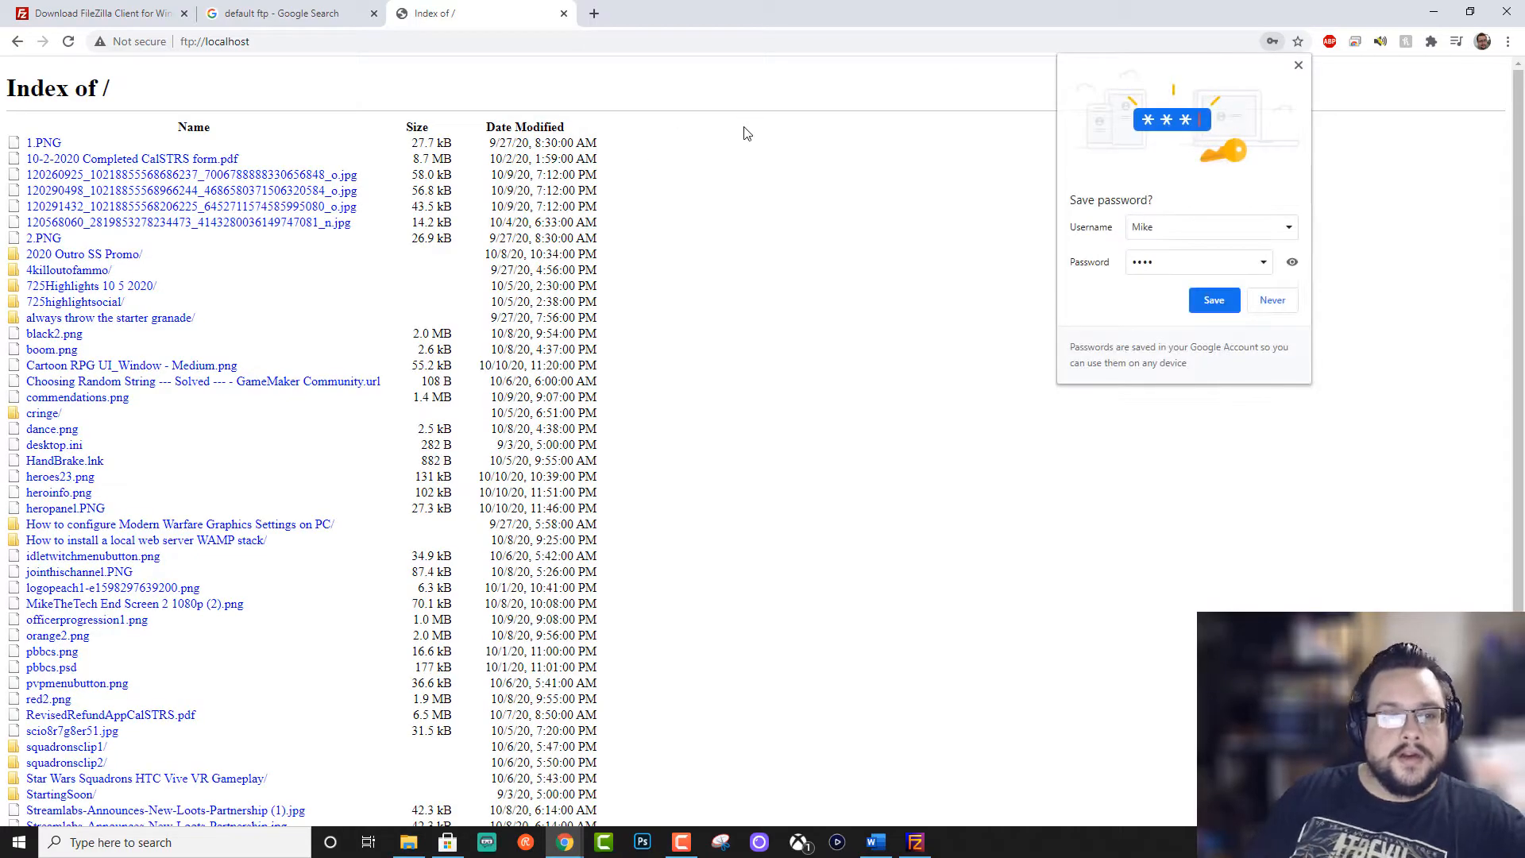
mouse_move(830, 325)
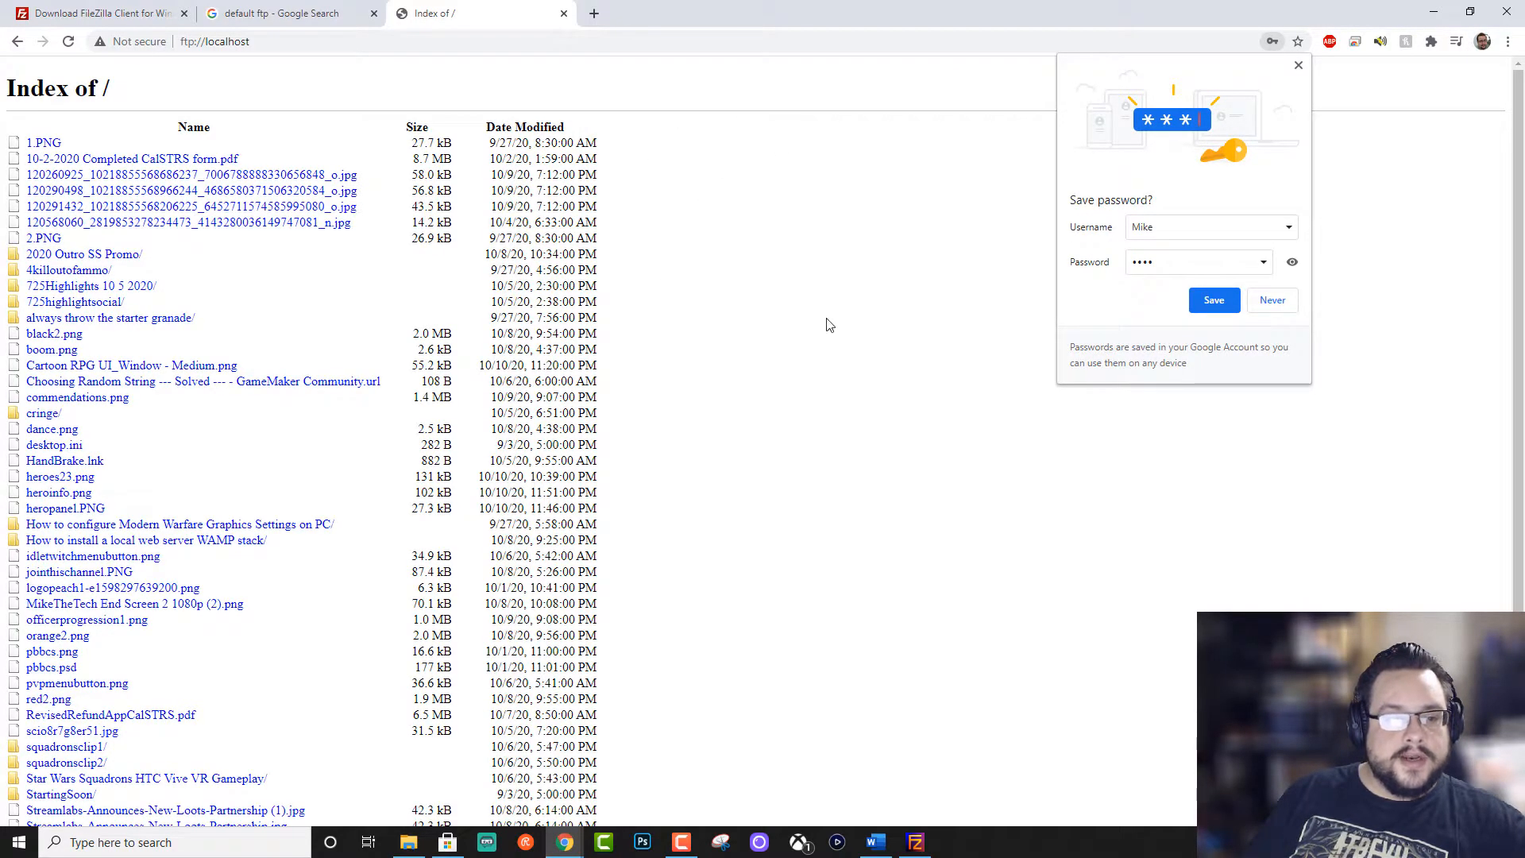
mouse_move(1287, 510)
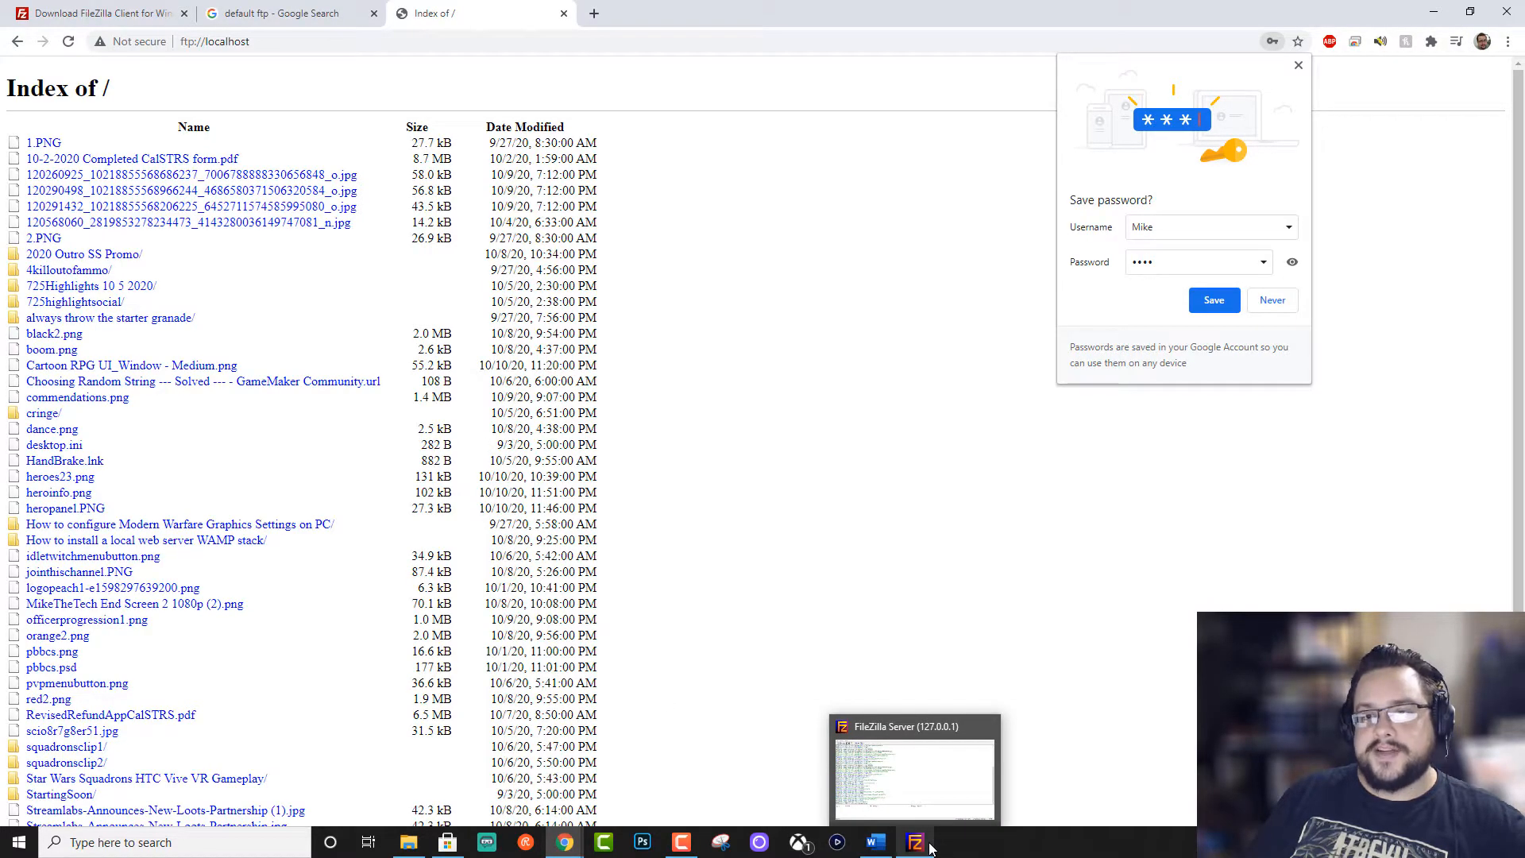
click(914, 842)
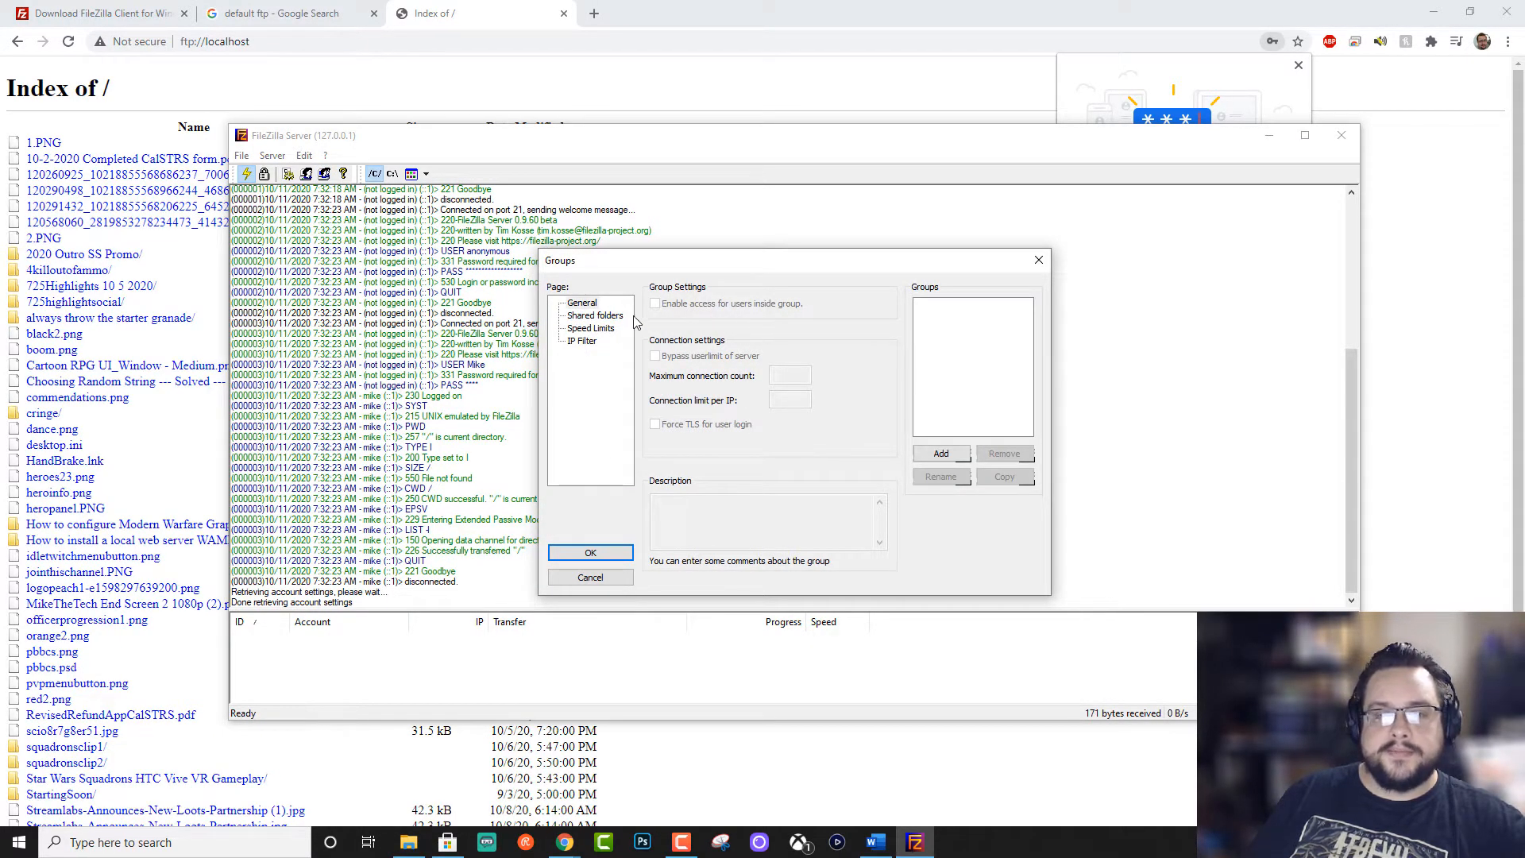
mouse_move(833, 313)
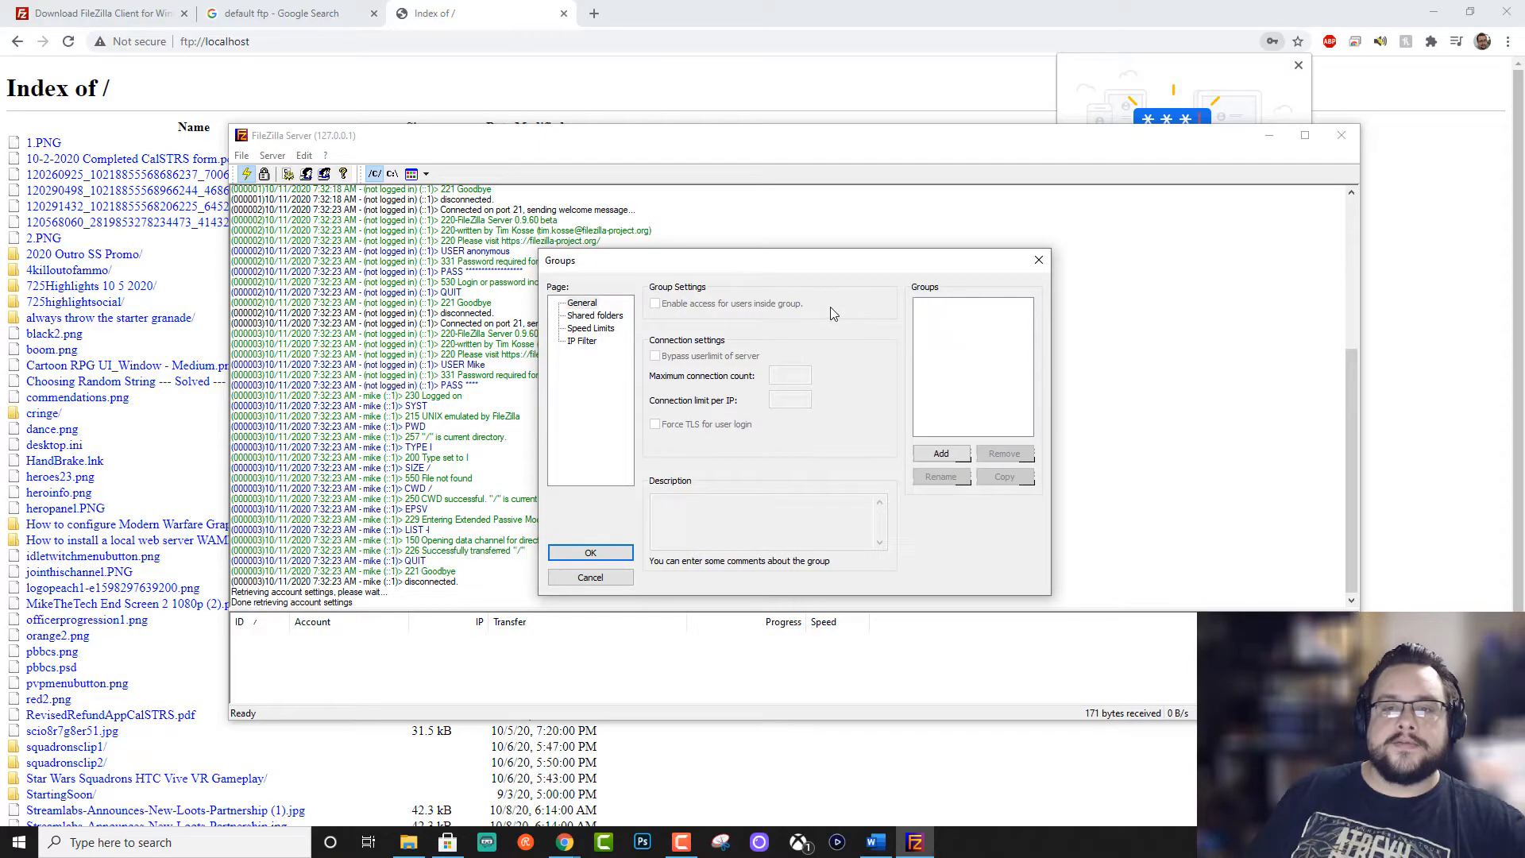
mouse_move(910, 336)
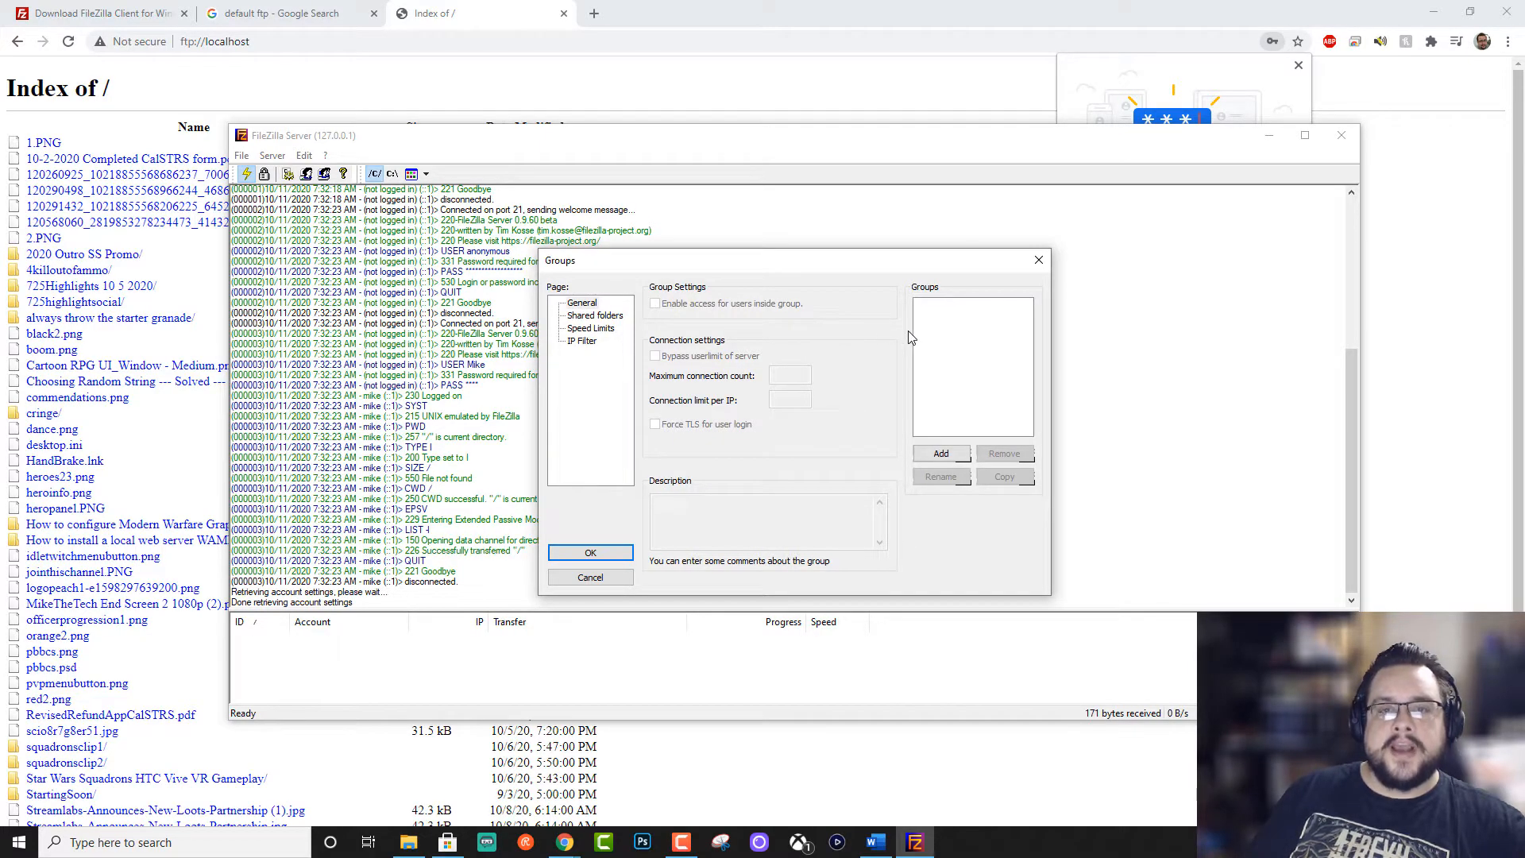
mouse_move(877, 335)
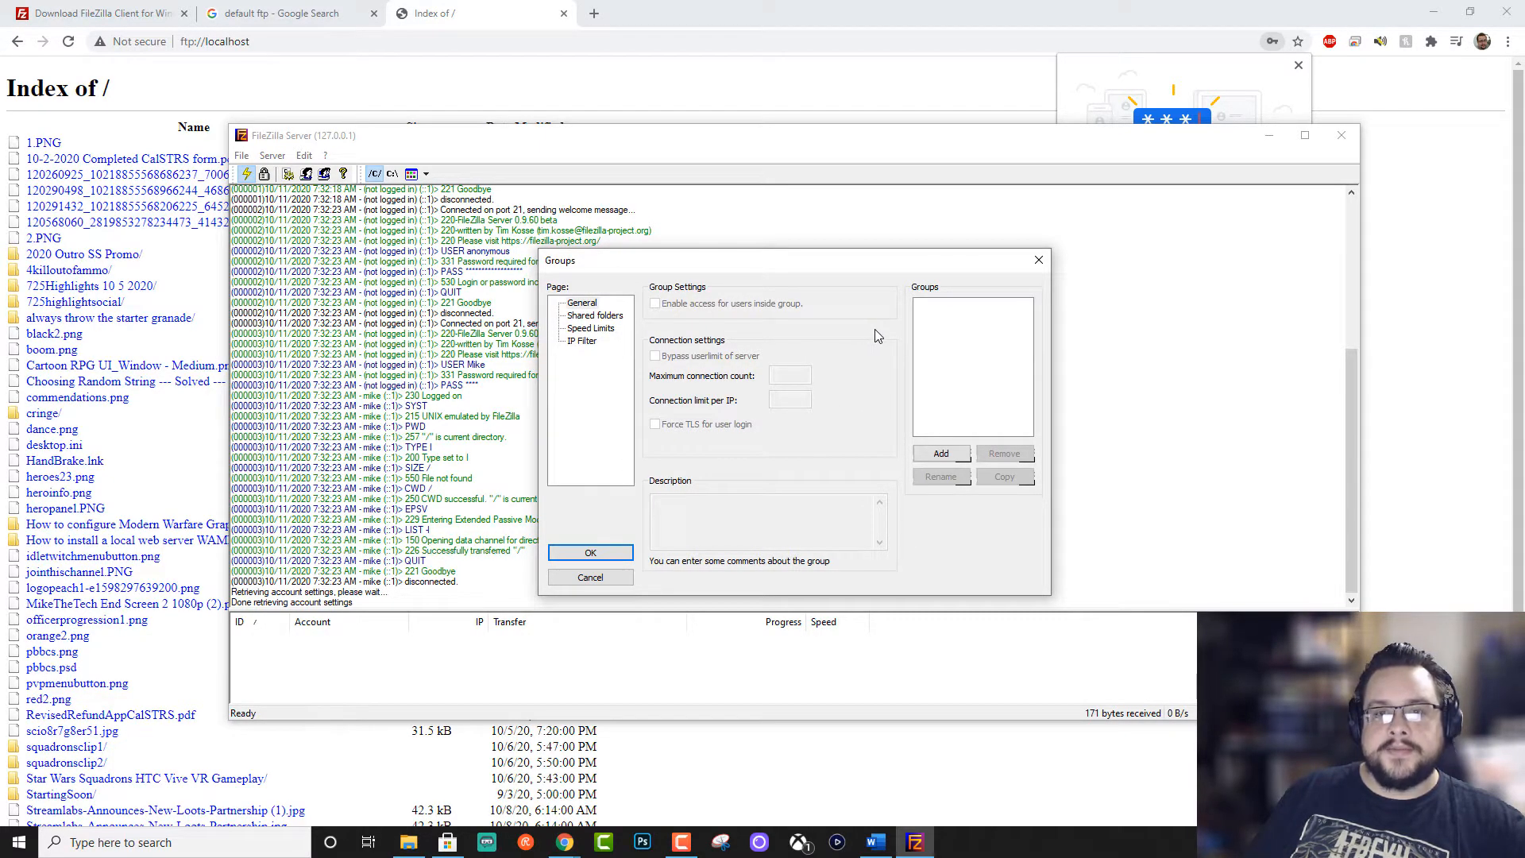
mouse_move(763, 403)
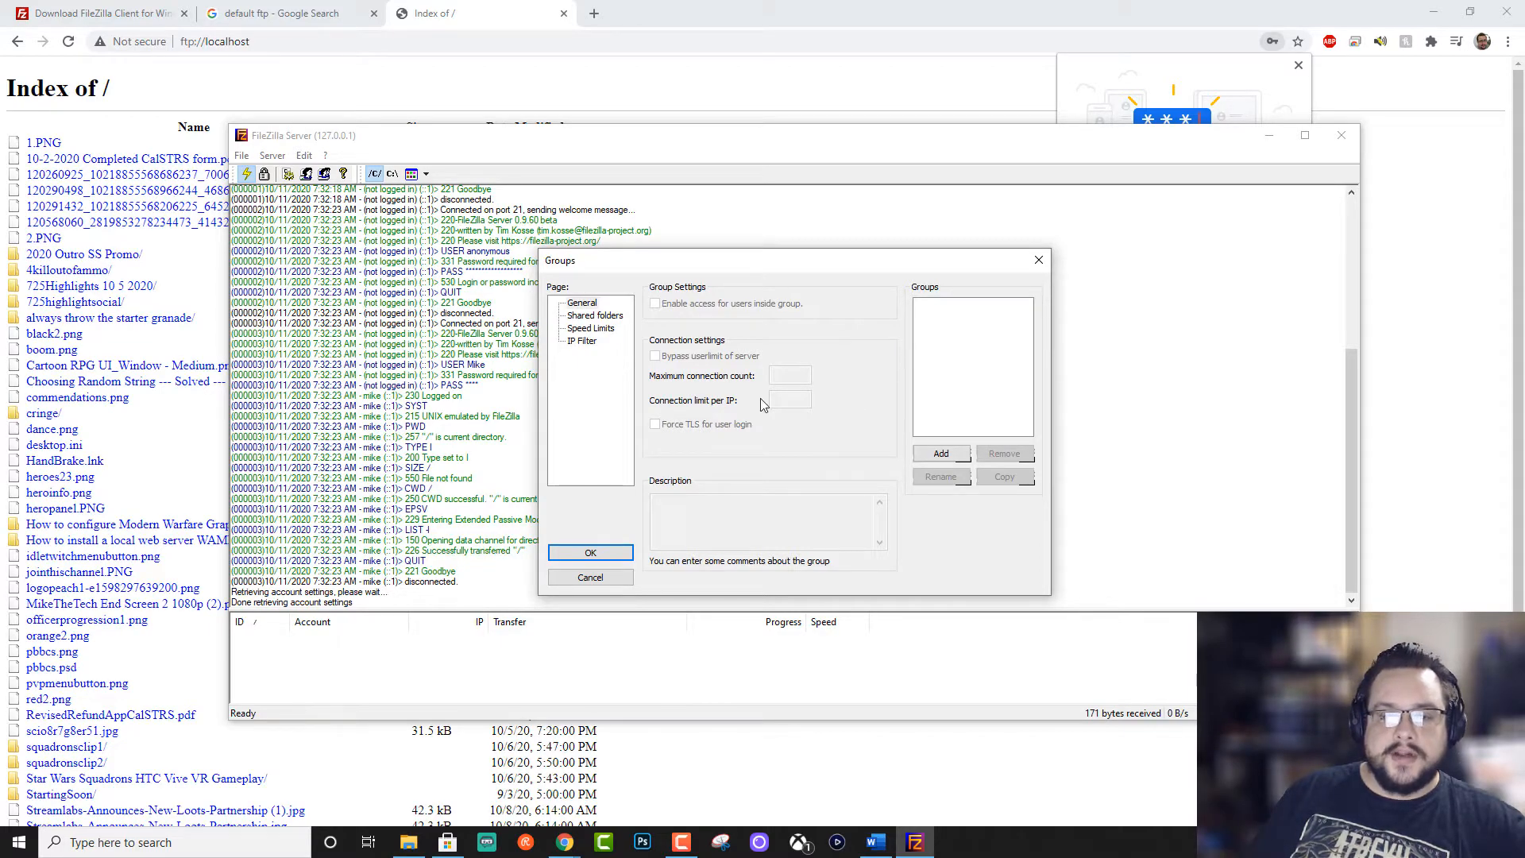
Cancel the Groups dialog without adding a group to return to the server log.
click(590, 578)
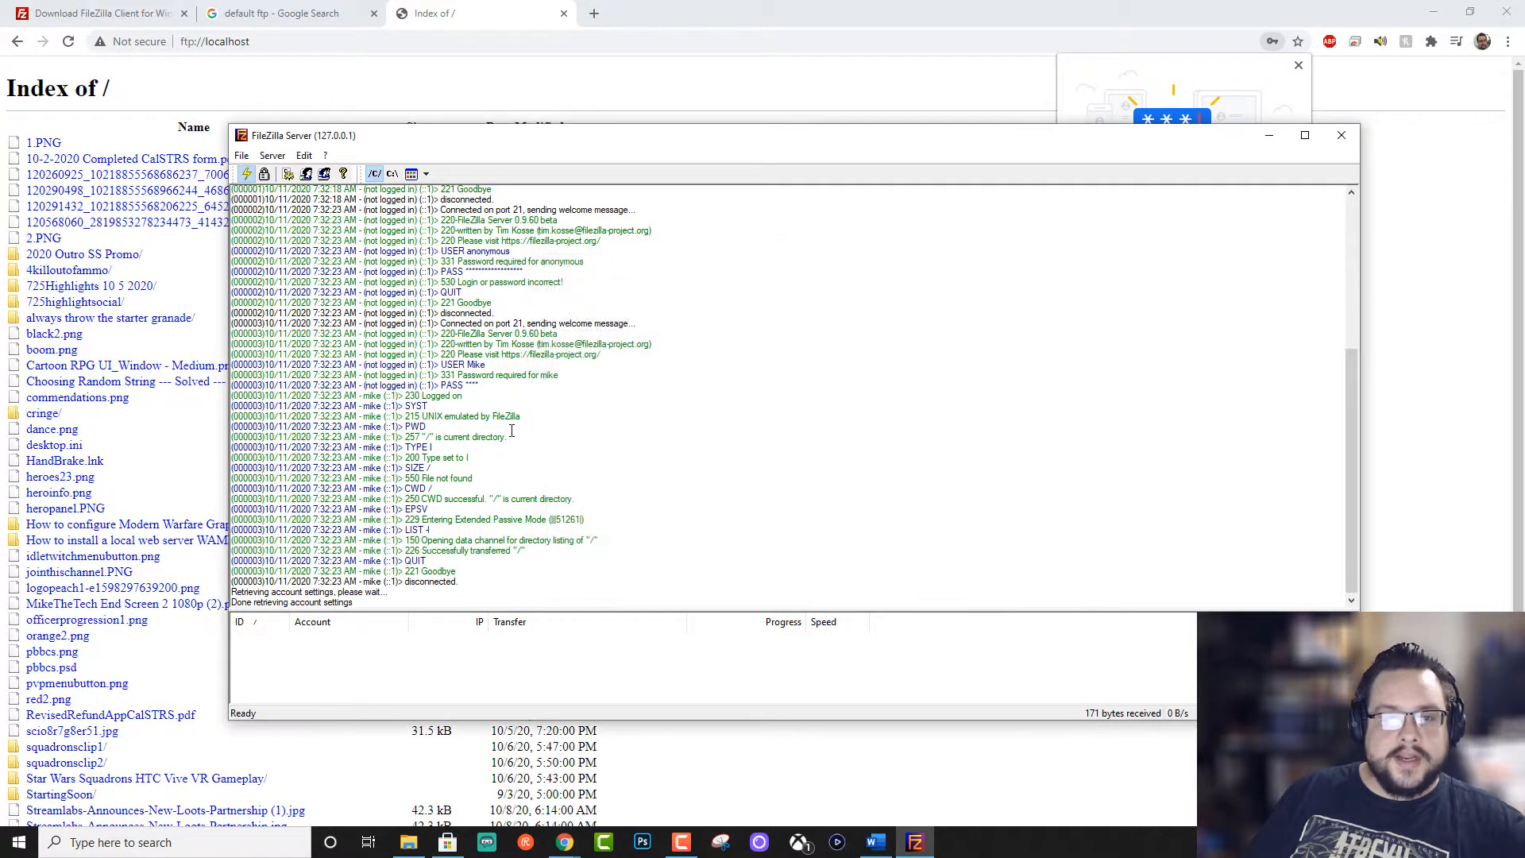